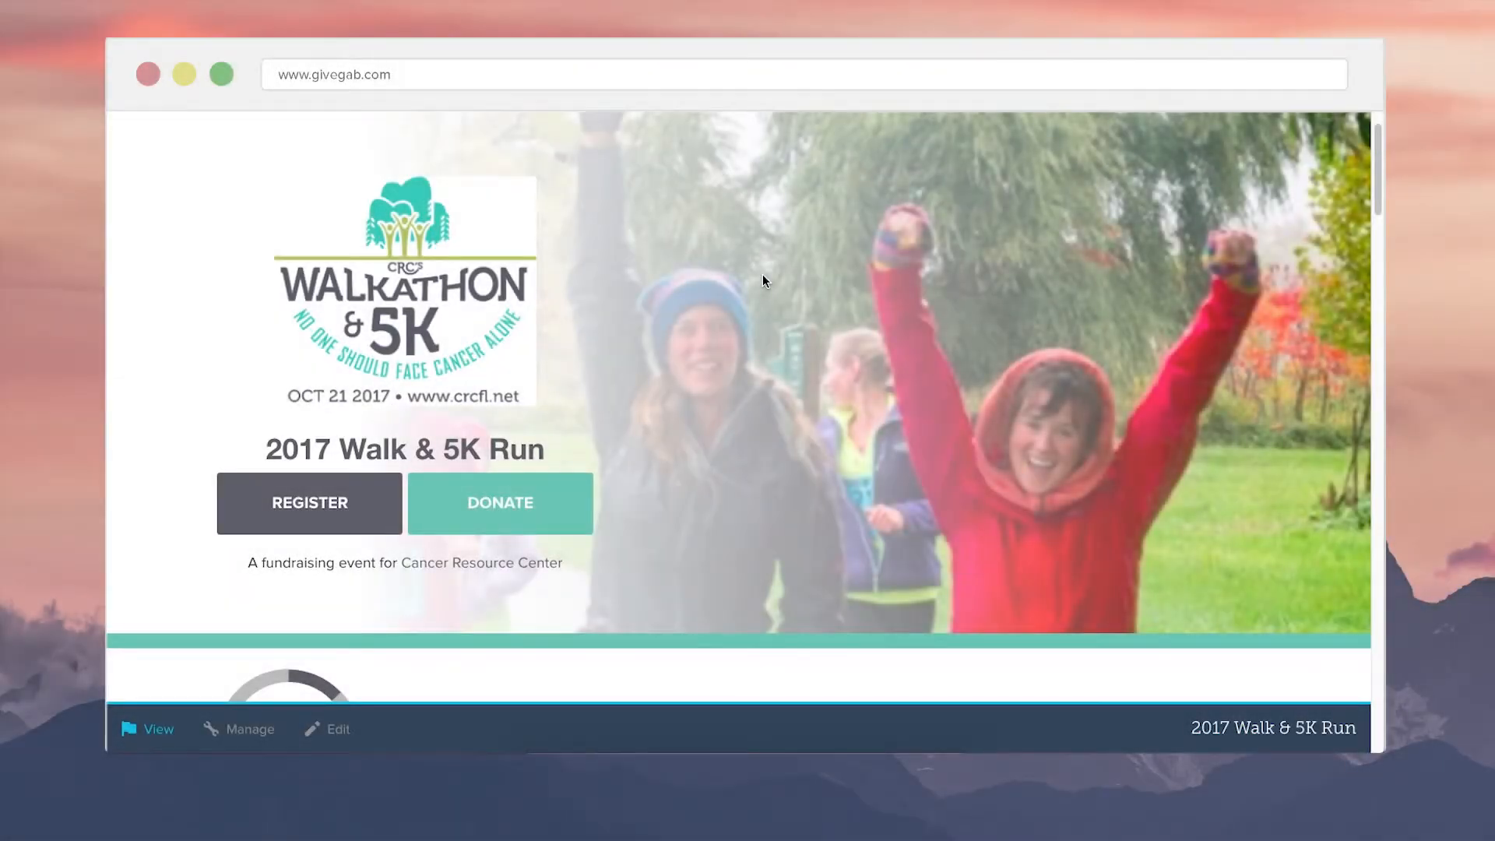
# - Start registration for the 2017 Walk & 5K Run and view the Runner/Walker options and contact fields
pyautogui.scroll(-3)
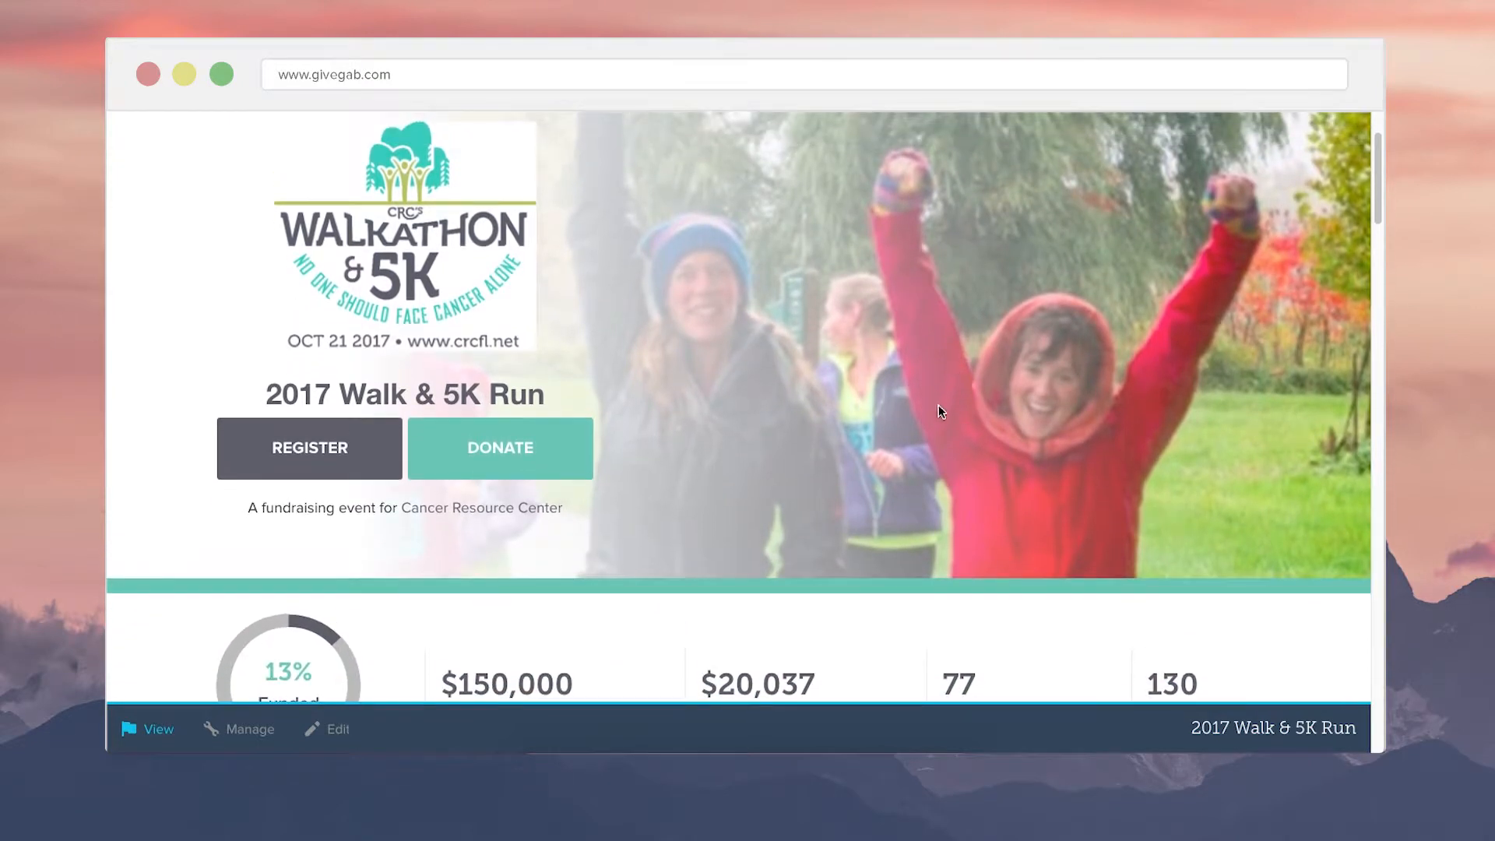
pyautogui.moveTo(522, 532)
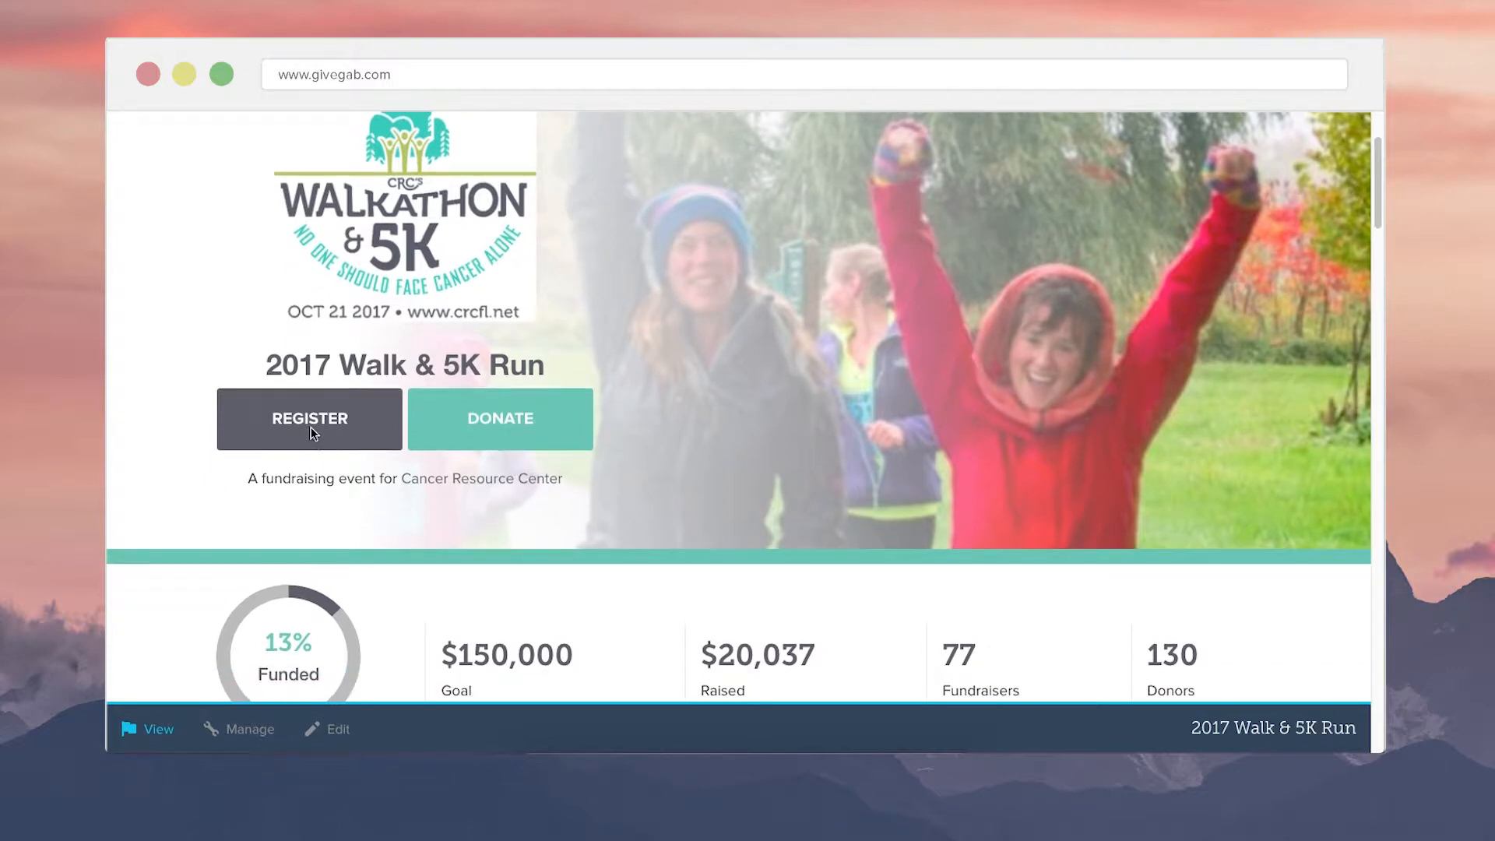
pyautogui.click(309, 419)
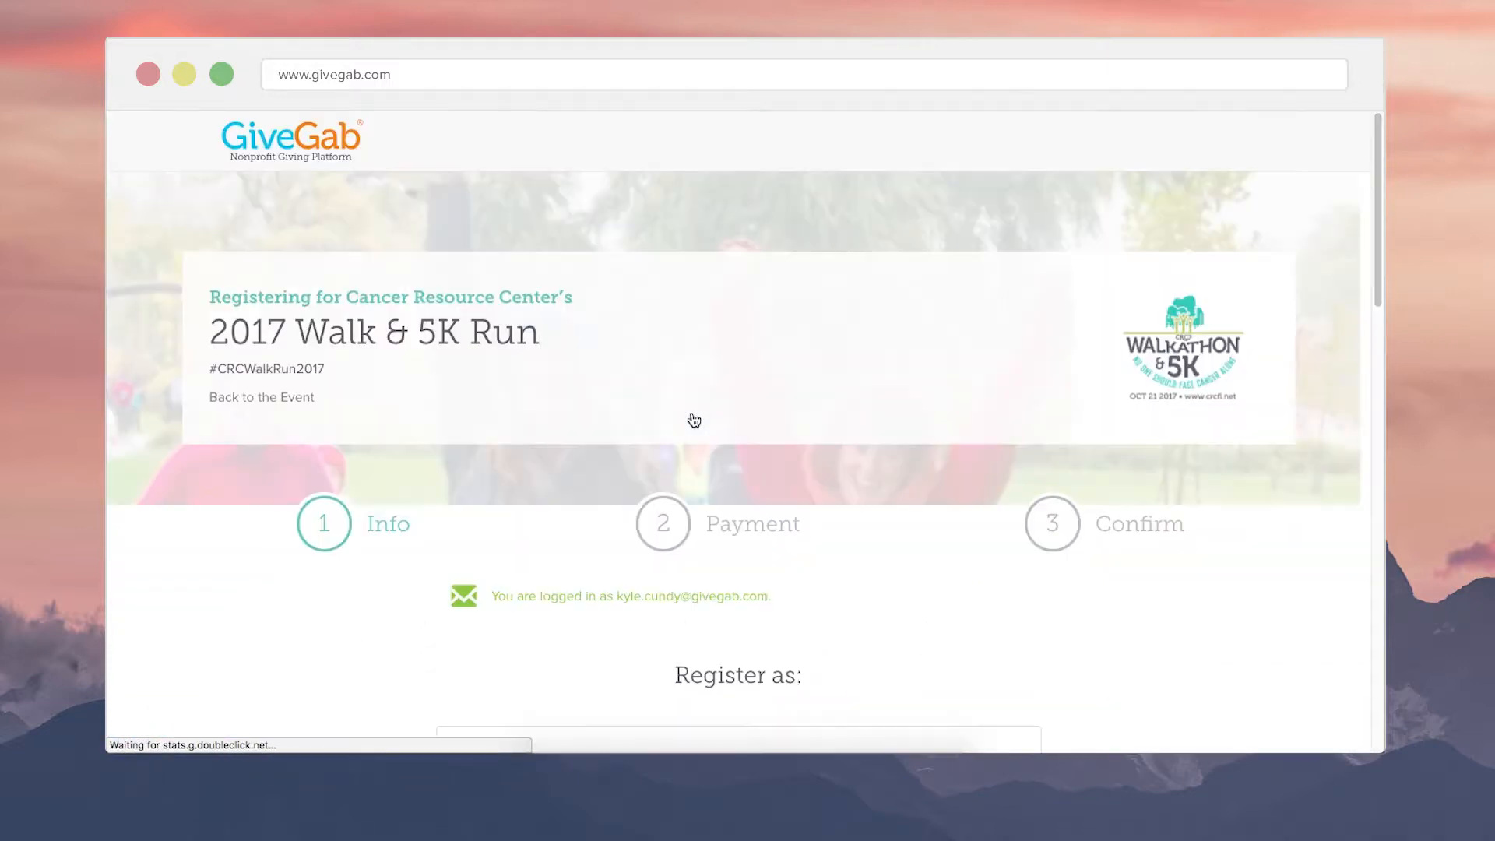
pyautogui.scroll(-3)
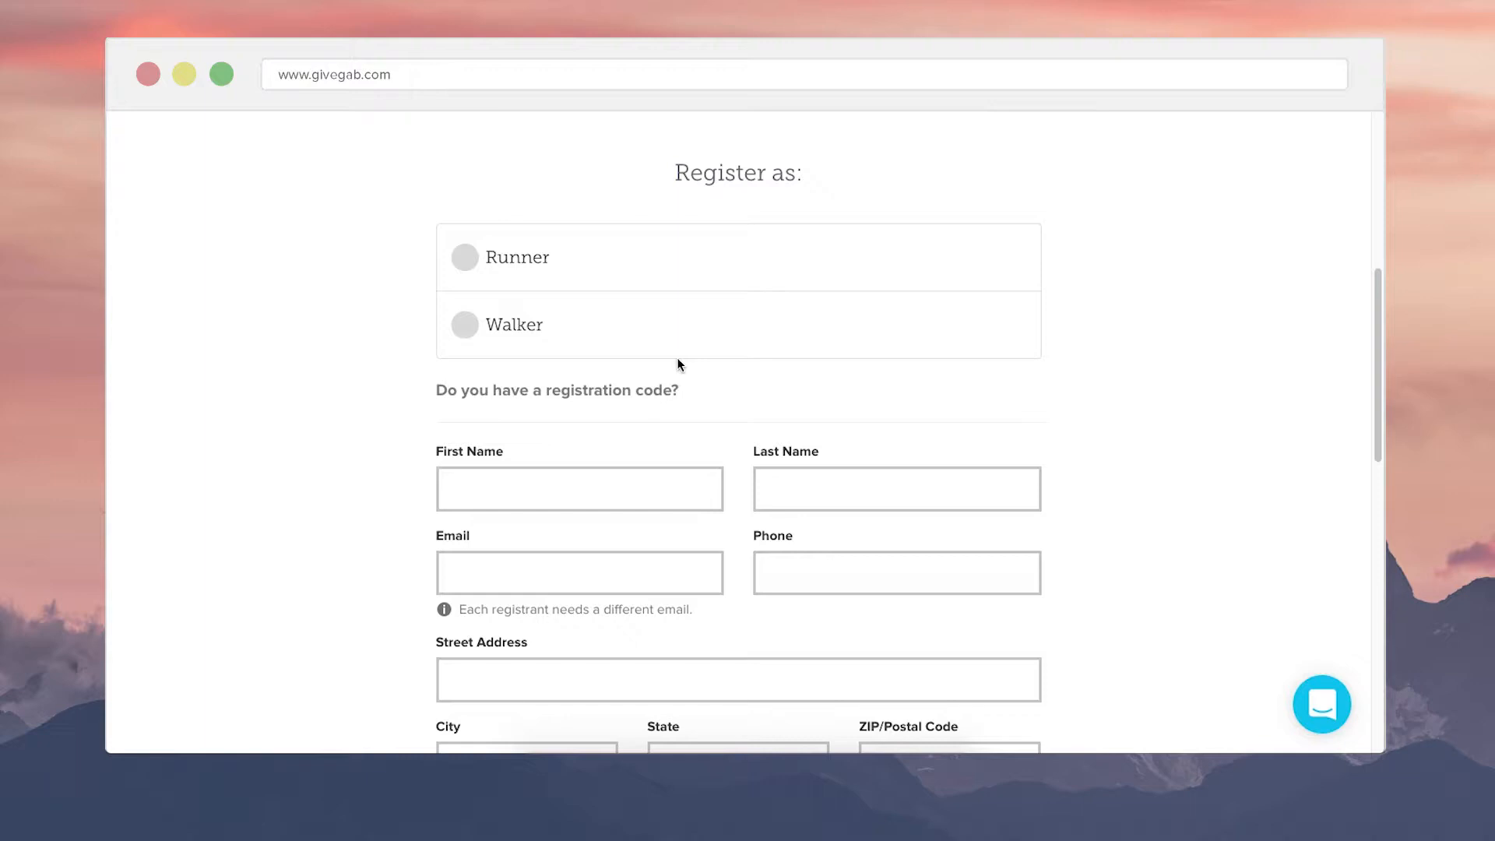
pyautogui.moveTo(680, 353)
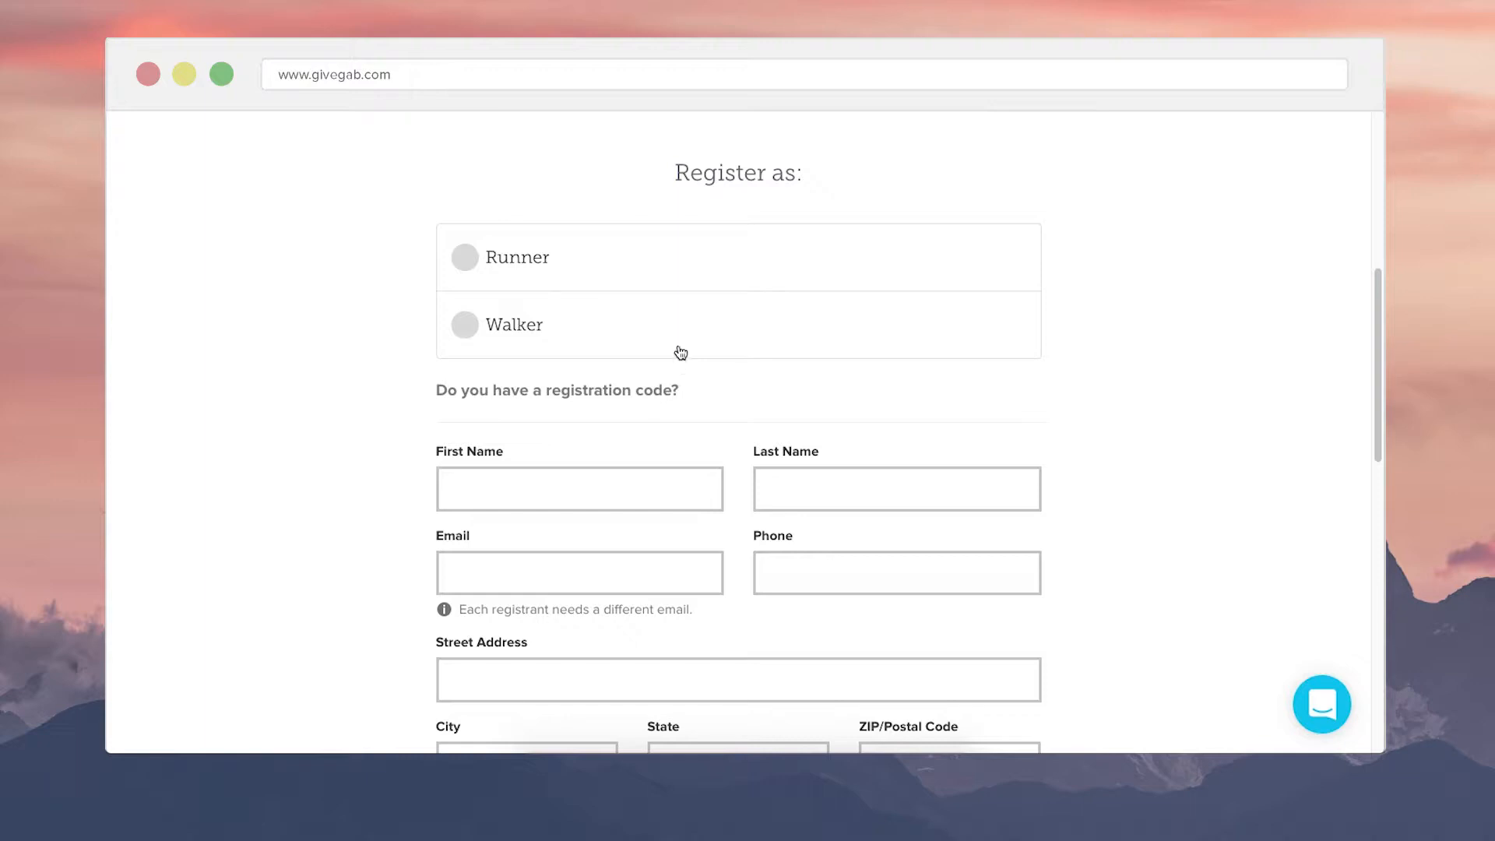
pyautogui.moveTo(697, 256)
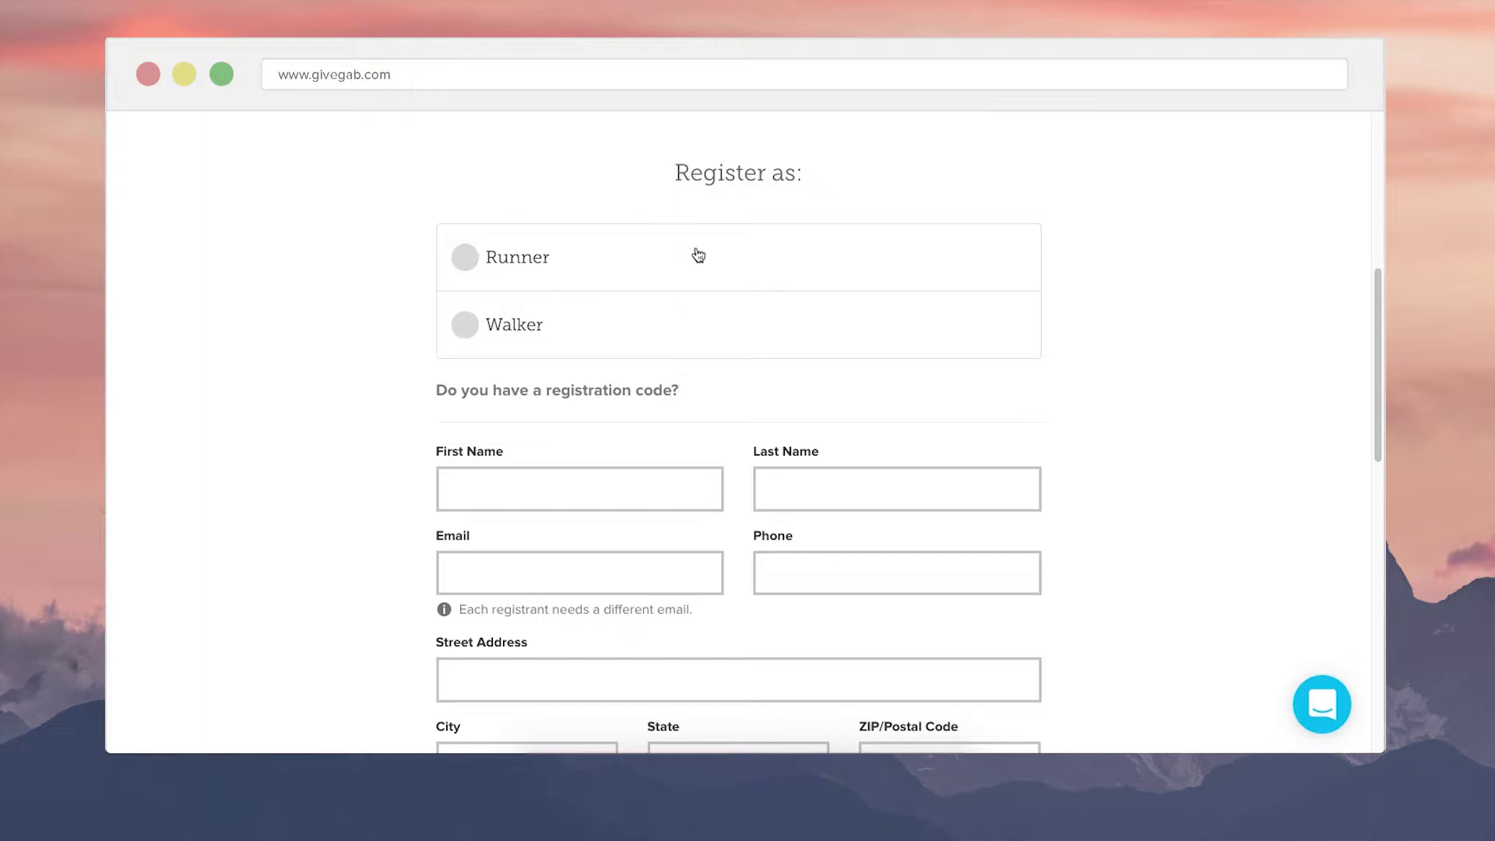
pyautogui.moveTo(735, 337)
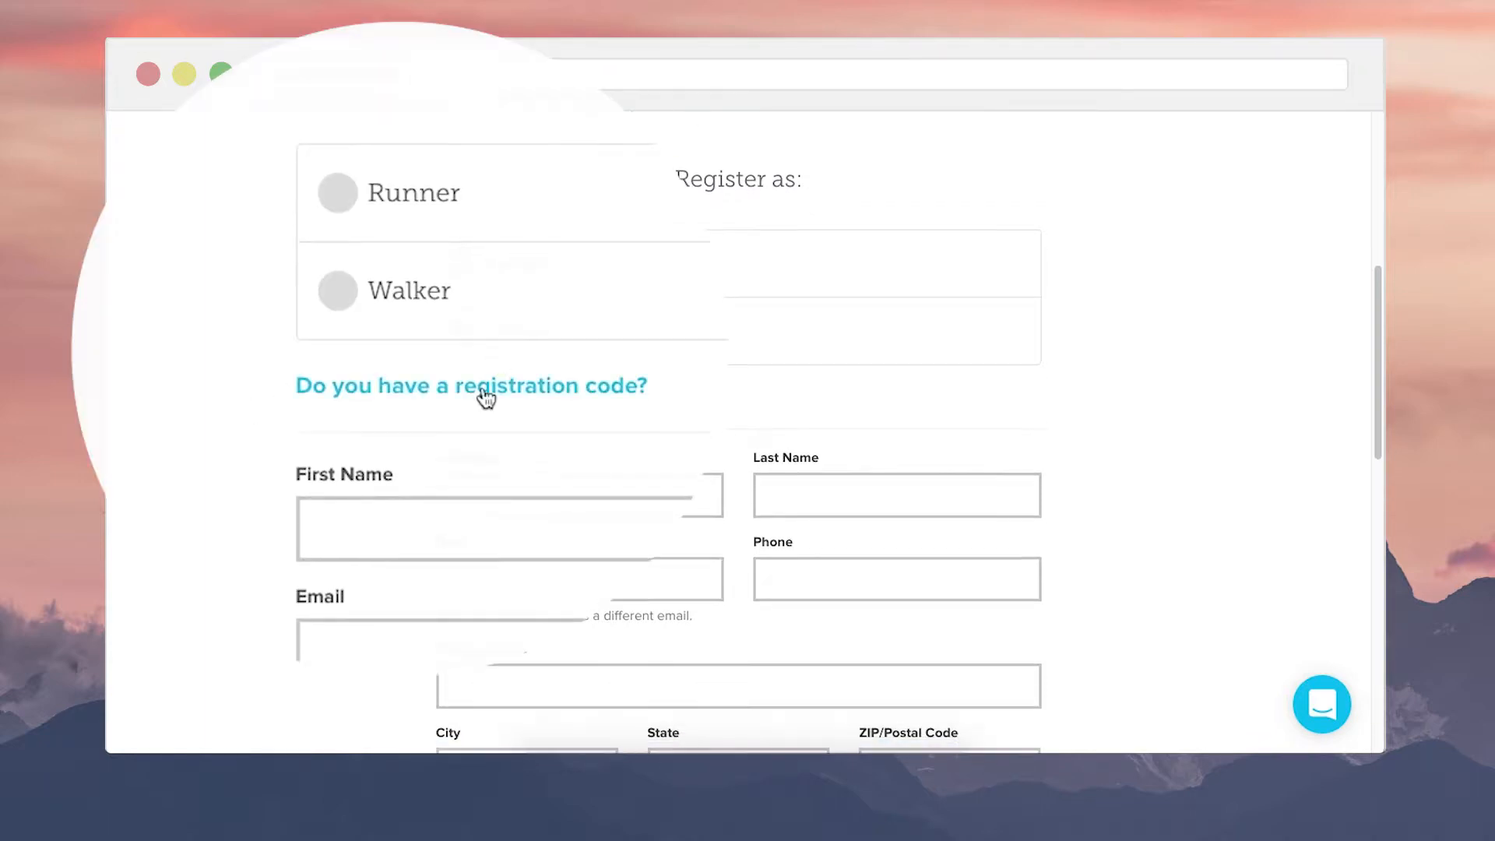
# - Reveal the registration code field, then browse down through age, gender, fundraising and T-Shirt sections
pyautogui.click(471, 386)
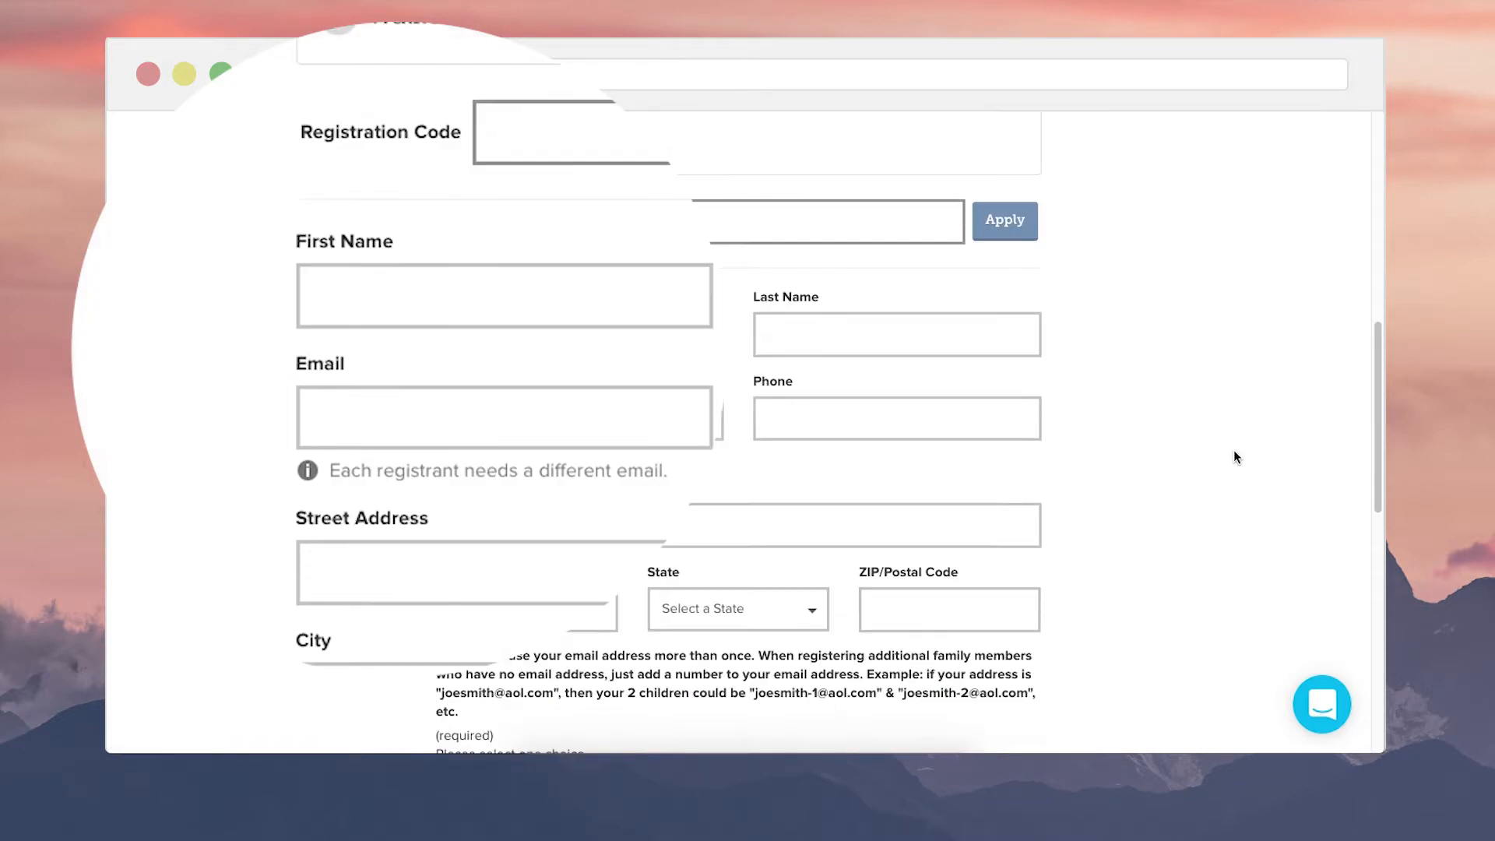
pyautogui.scroll(-3)
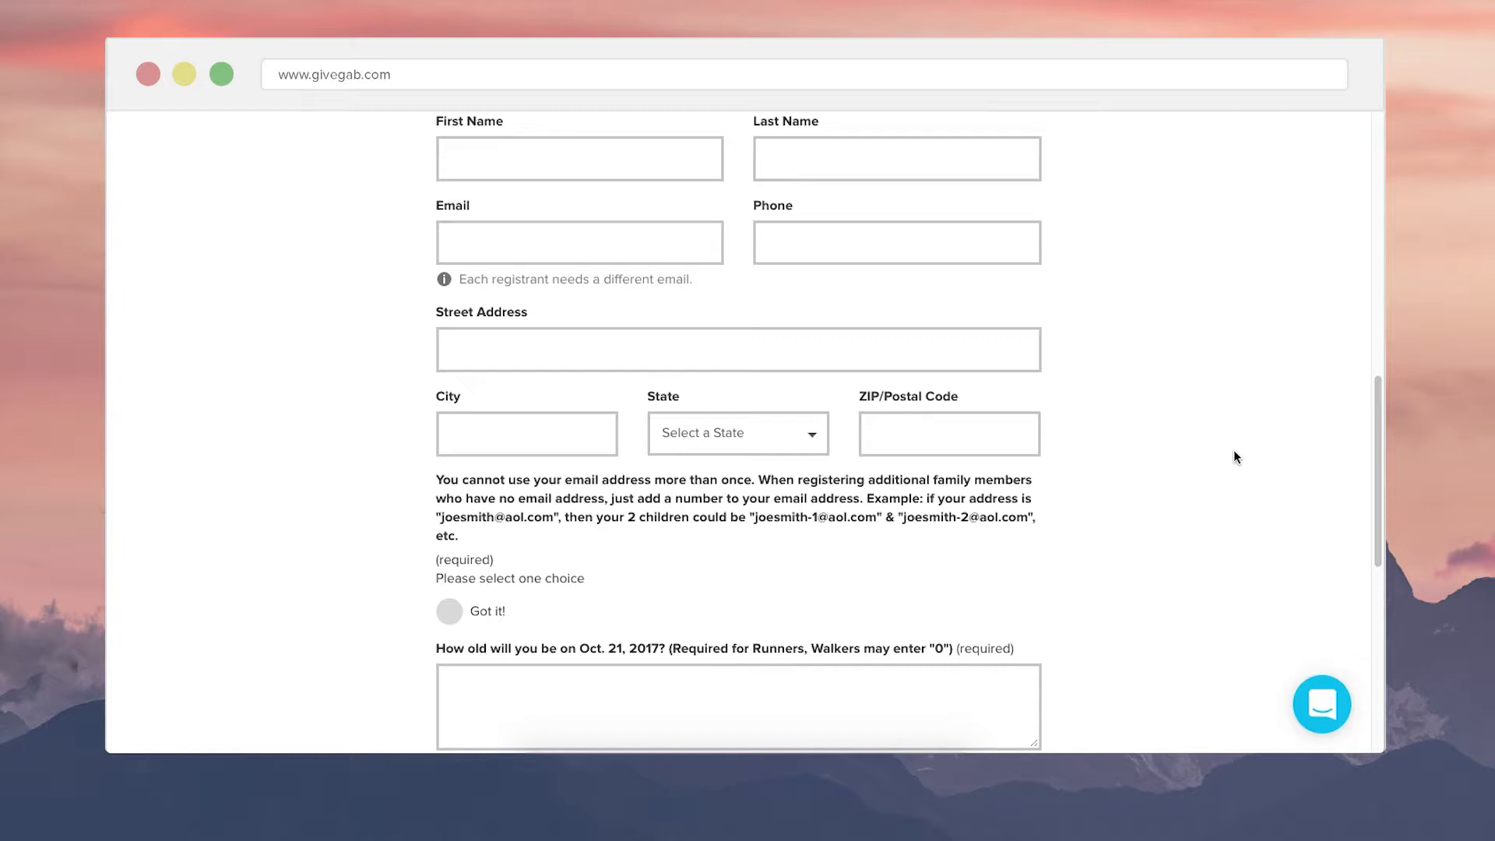
pyautogui.scroll(-3)
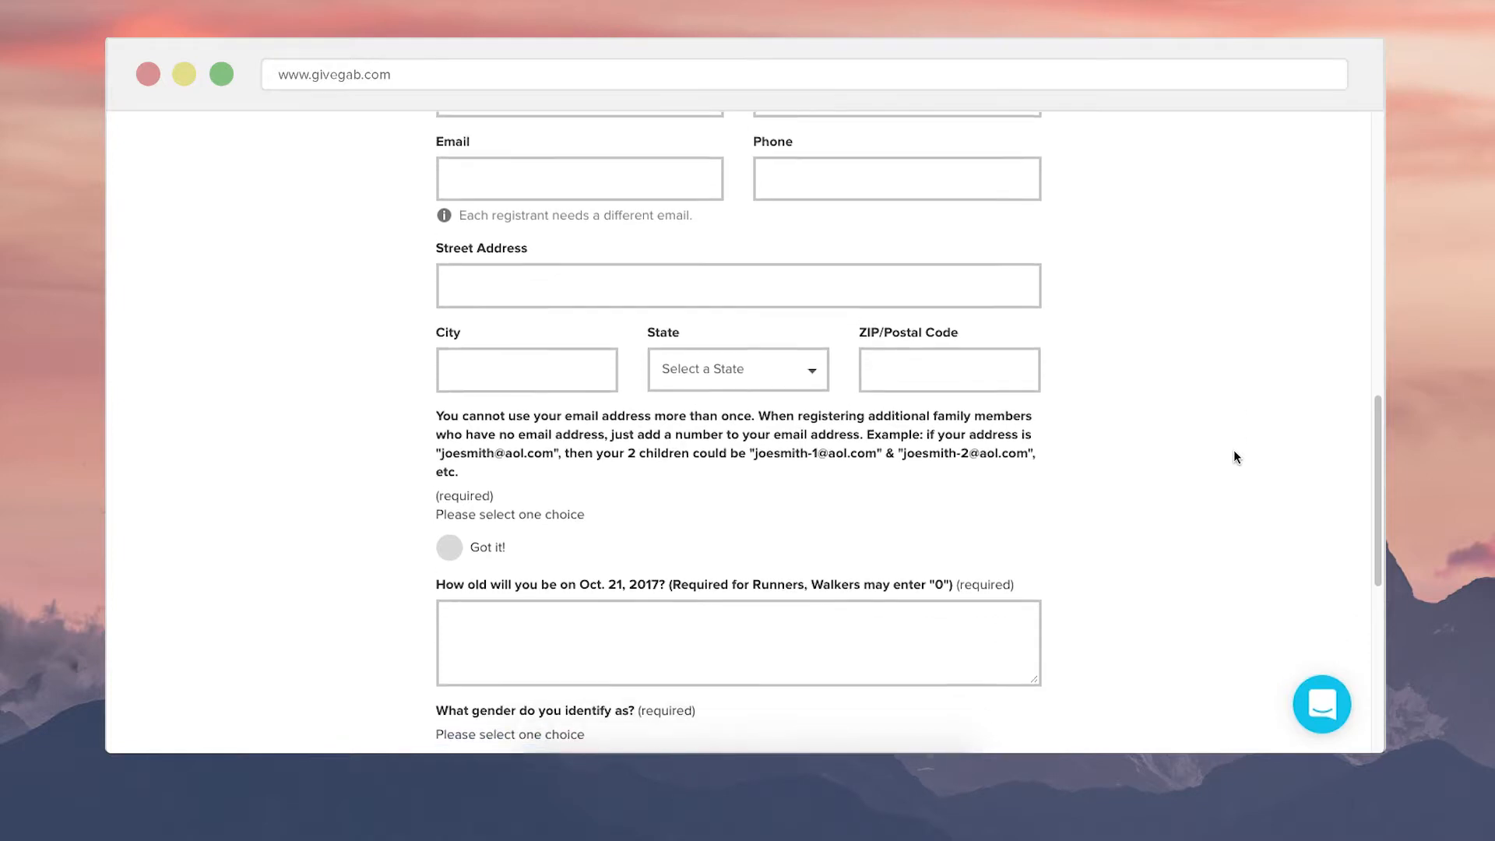
pyautogui.scroll(-3)
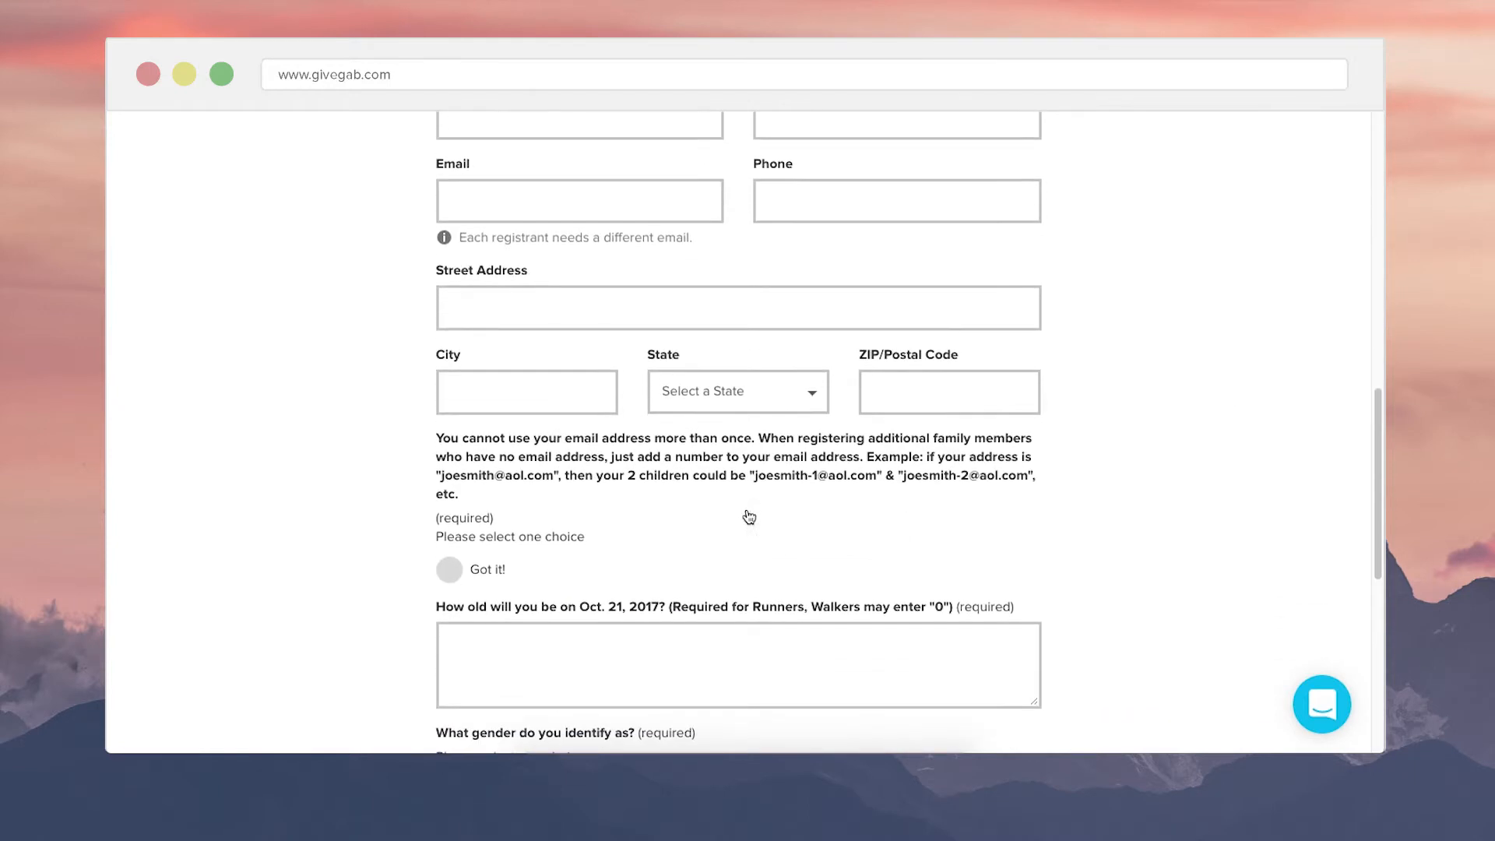
pyautogui.scroll(-3)
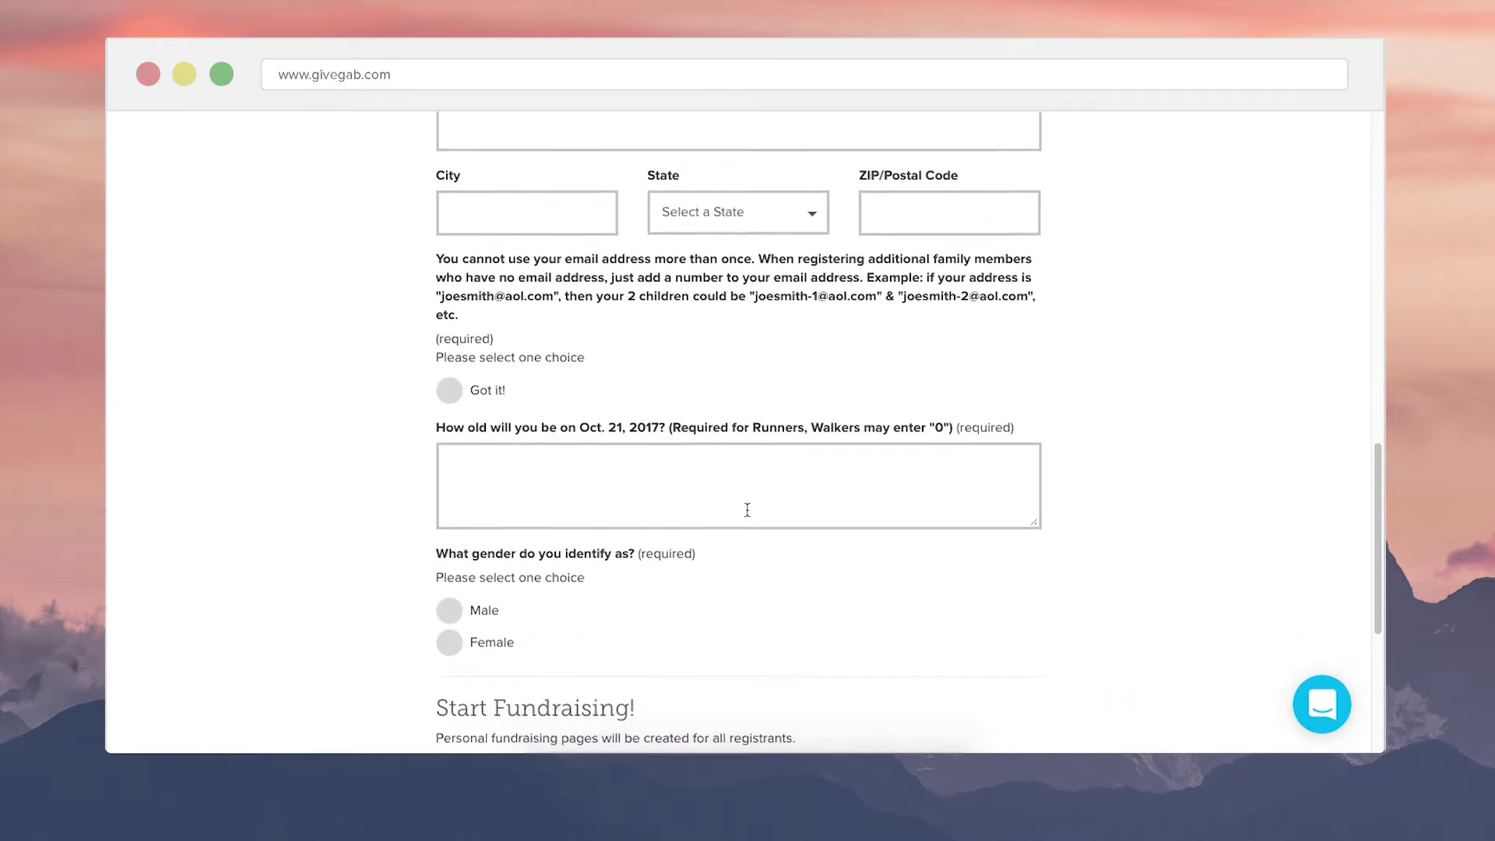
pyautogui.scroll(-3)
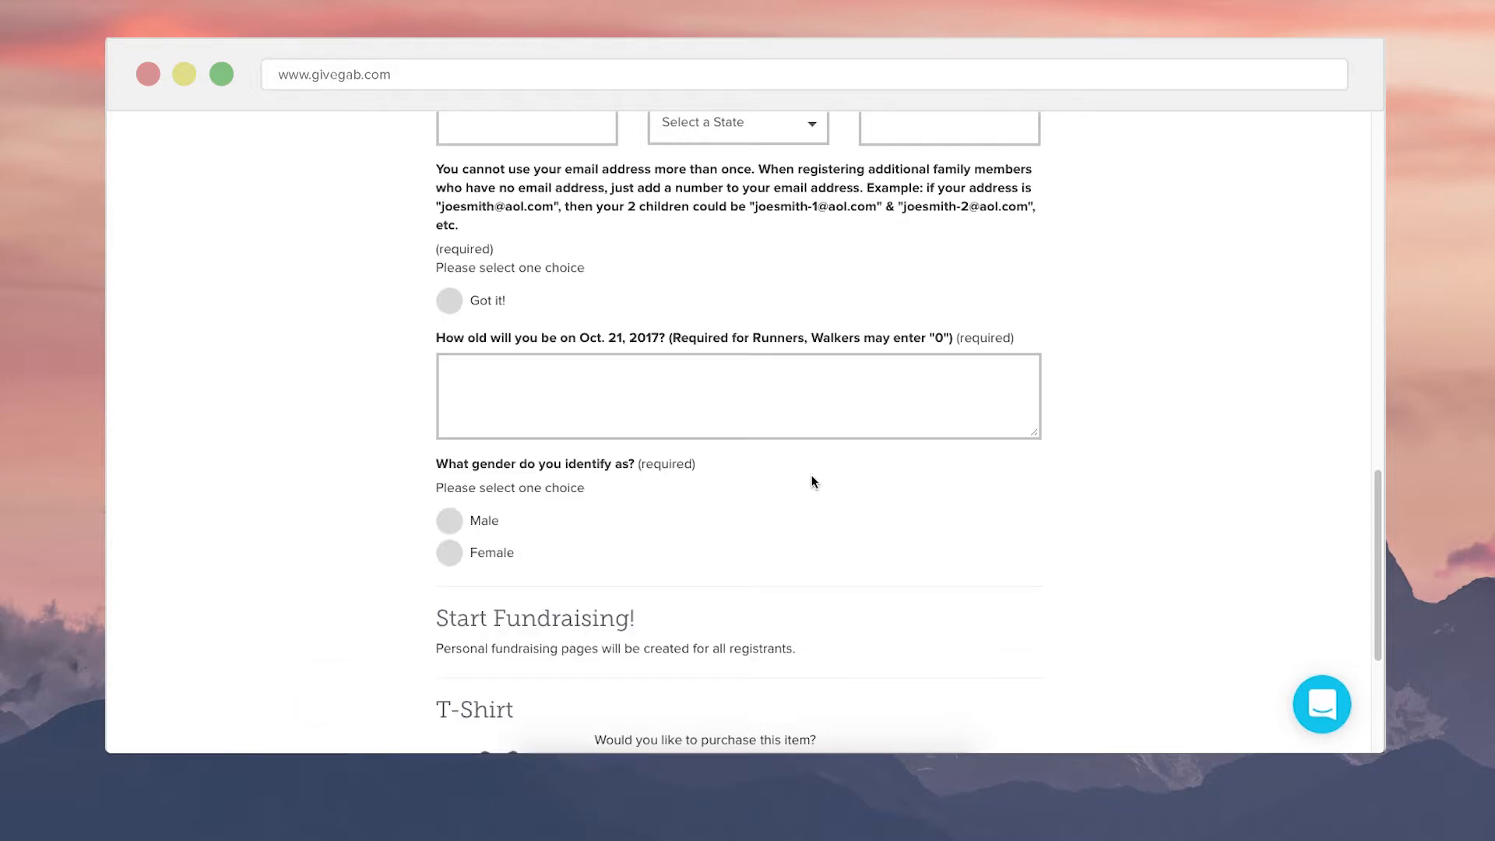
# - View the $15.00 T-shirt add-on's quantity and size options, then return to the event page
pyautogui.scroll(-3)
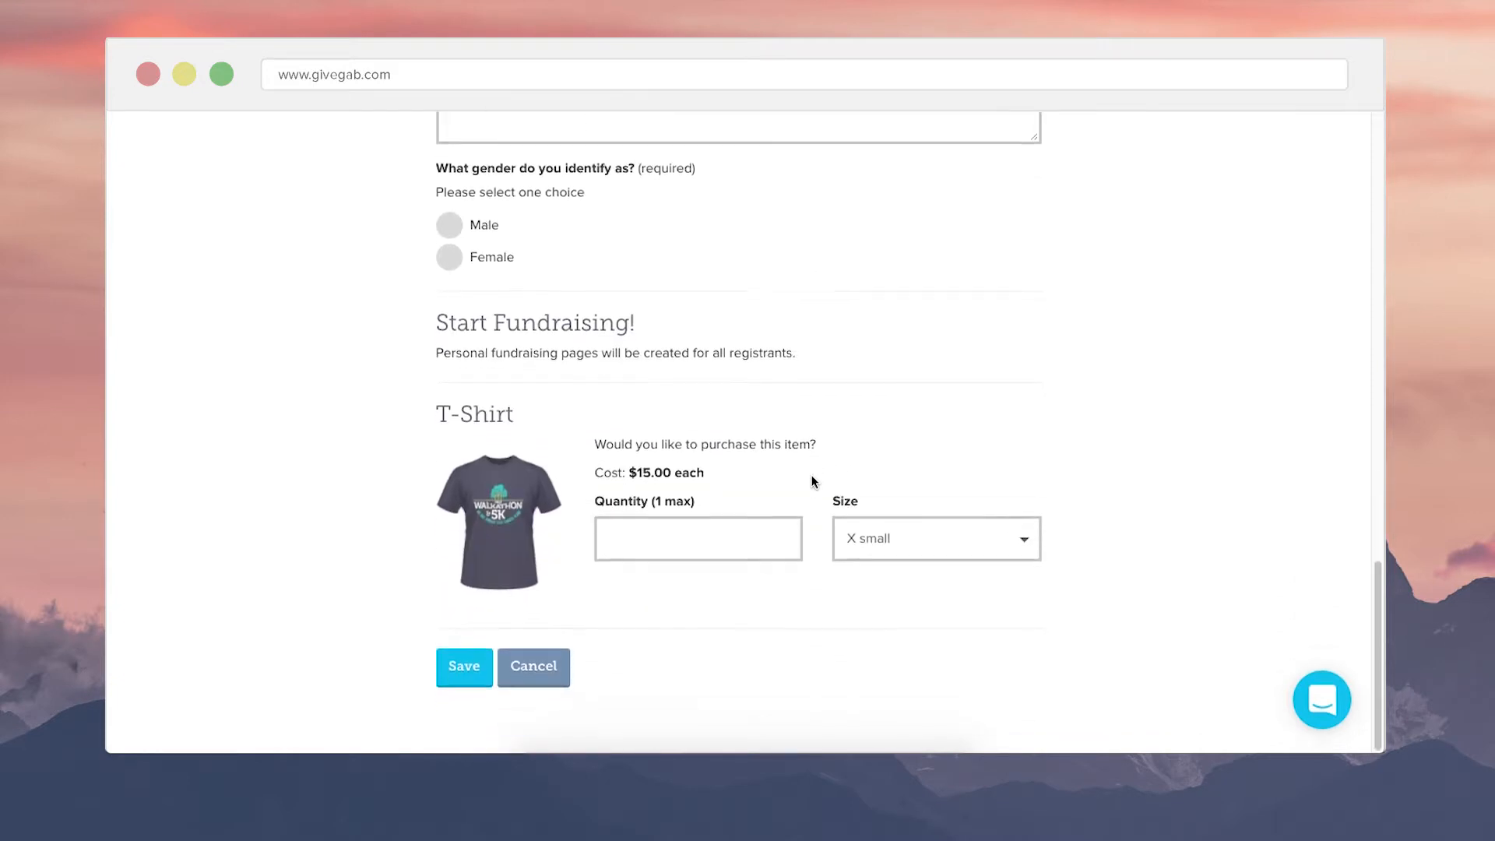
pyautogui.scroll(3)
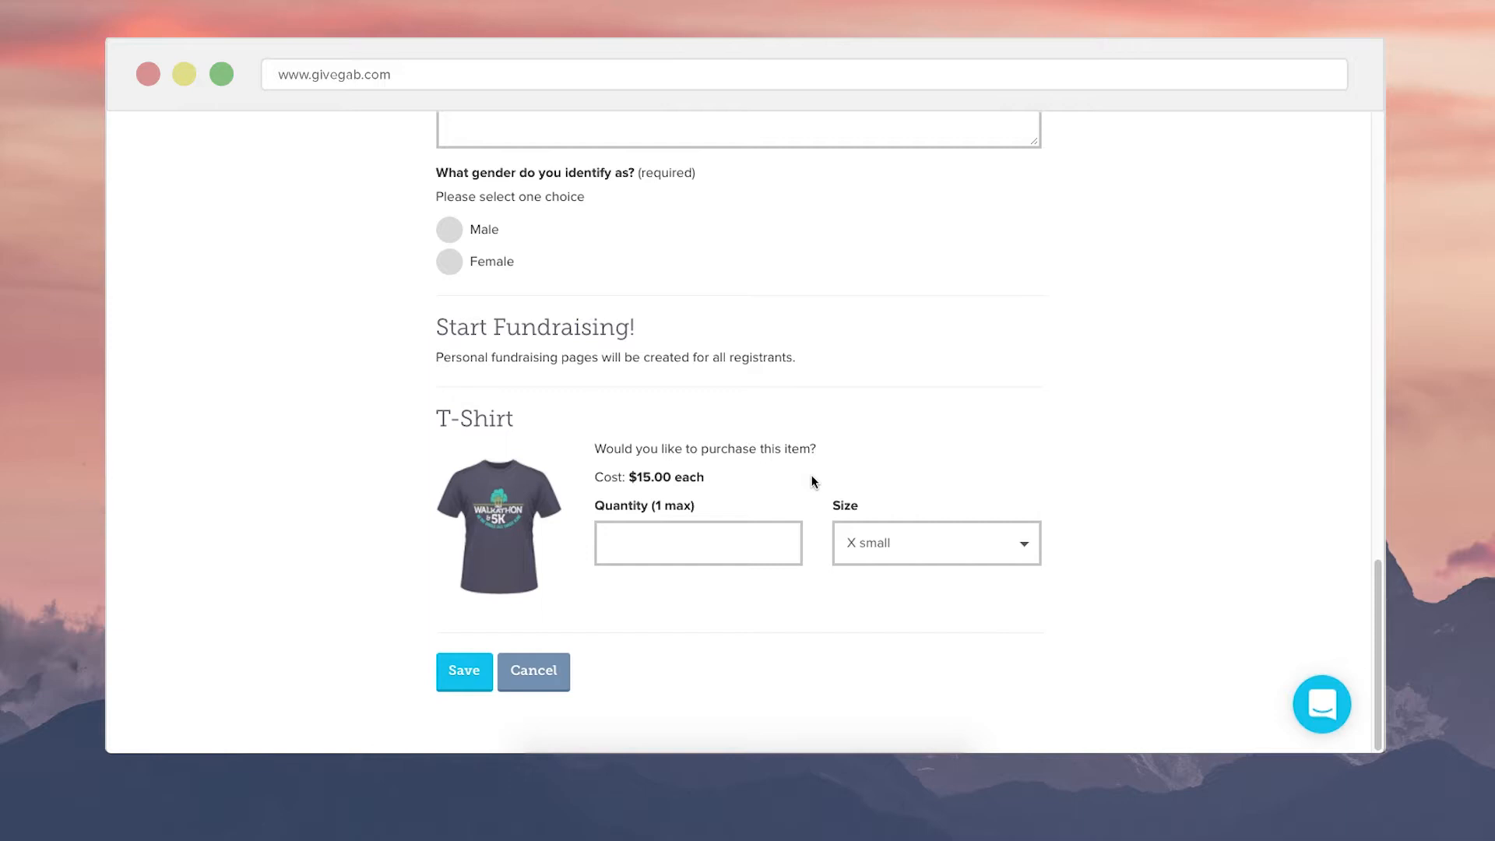
pyautogui.moveTo(878, 422)
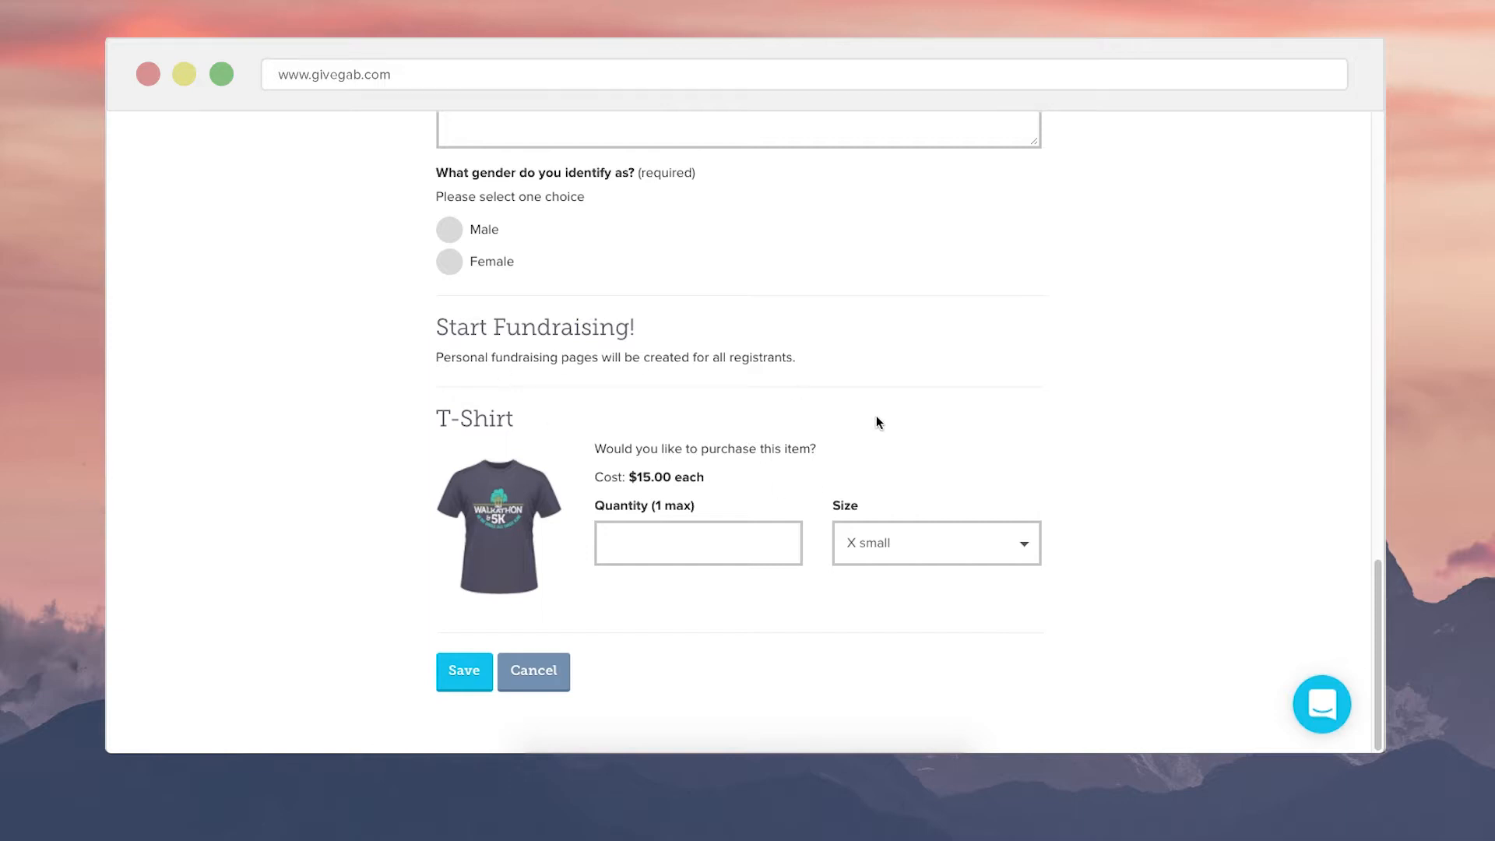
pyautogui.moveTo(902, 446)
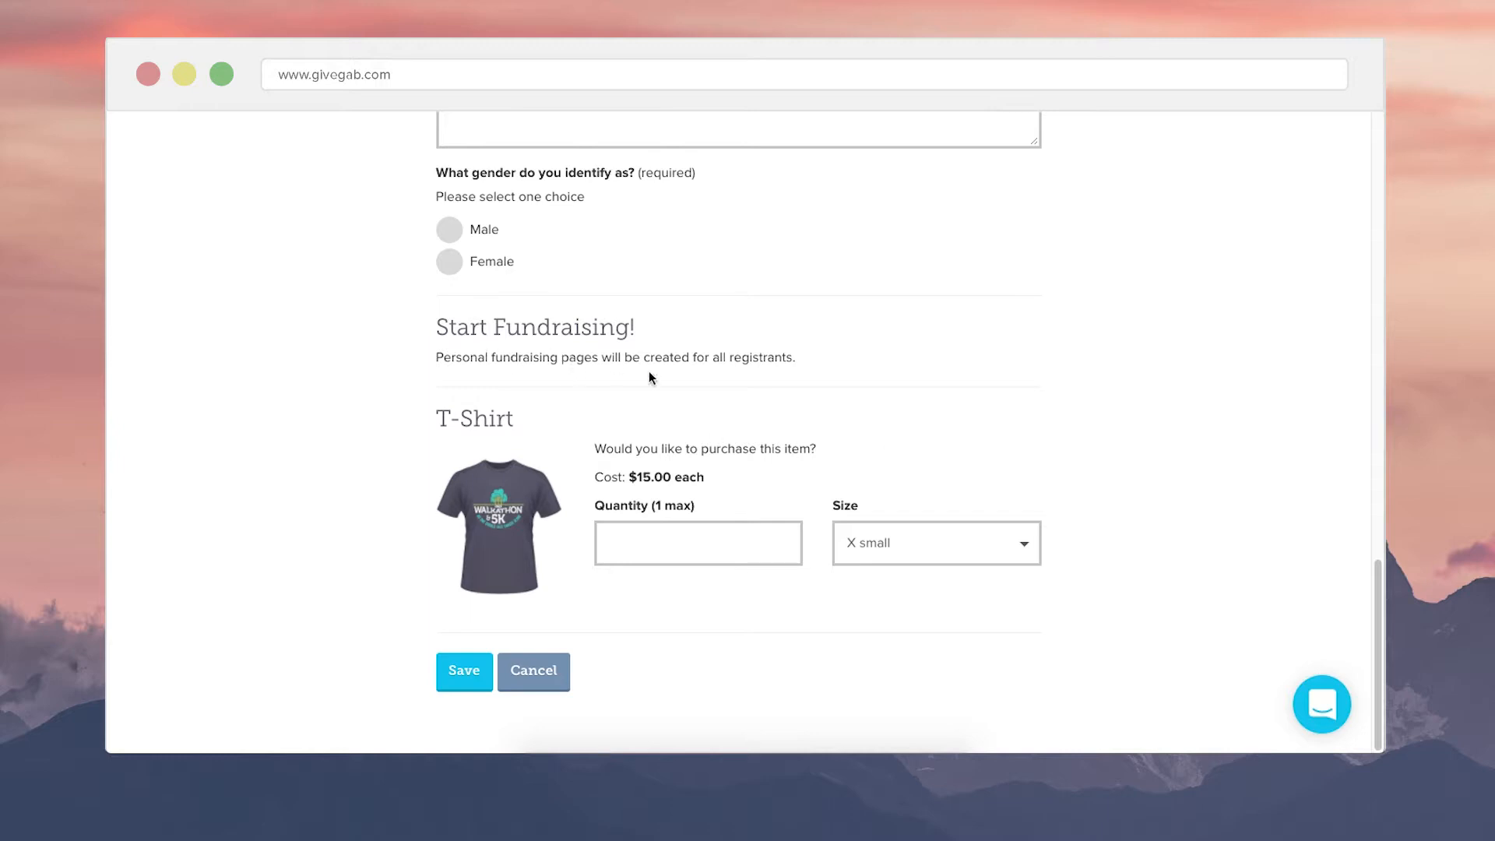
pyautogui.moveTo(677, 391)
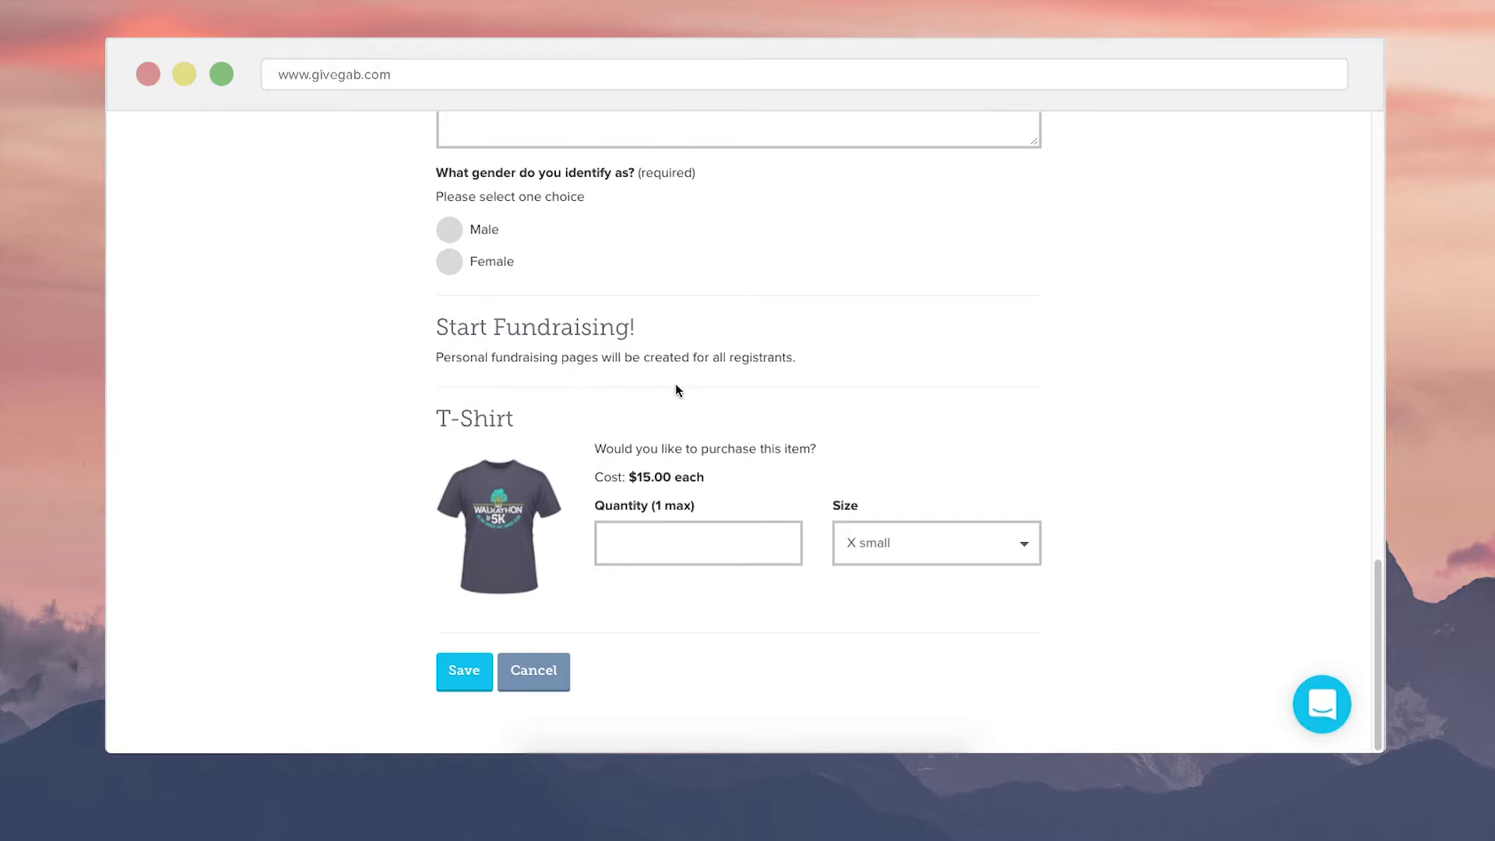
pyautogui.moveTo(791, 493)
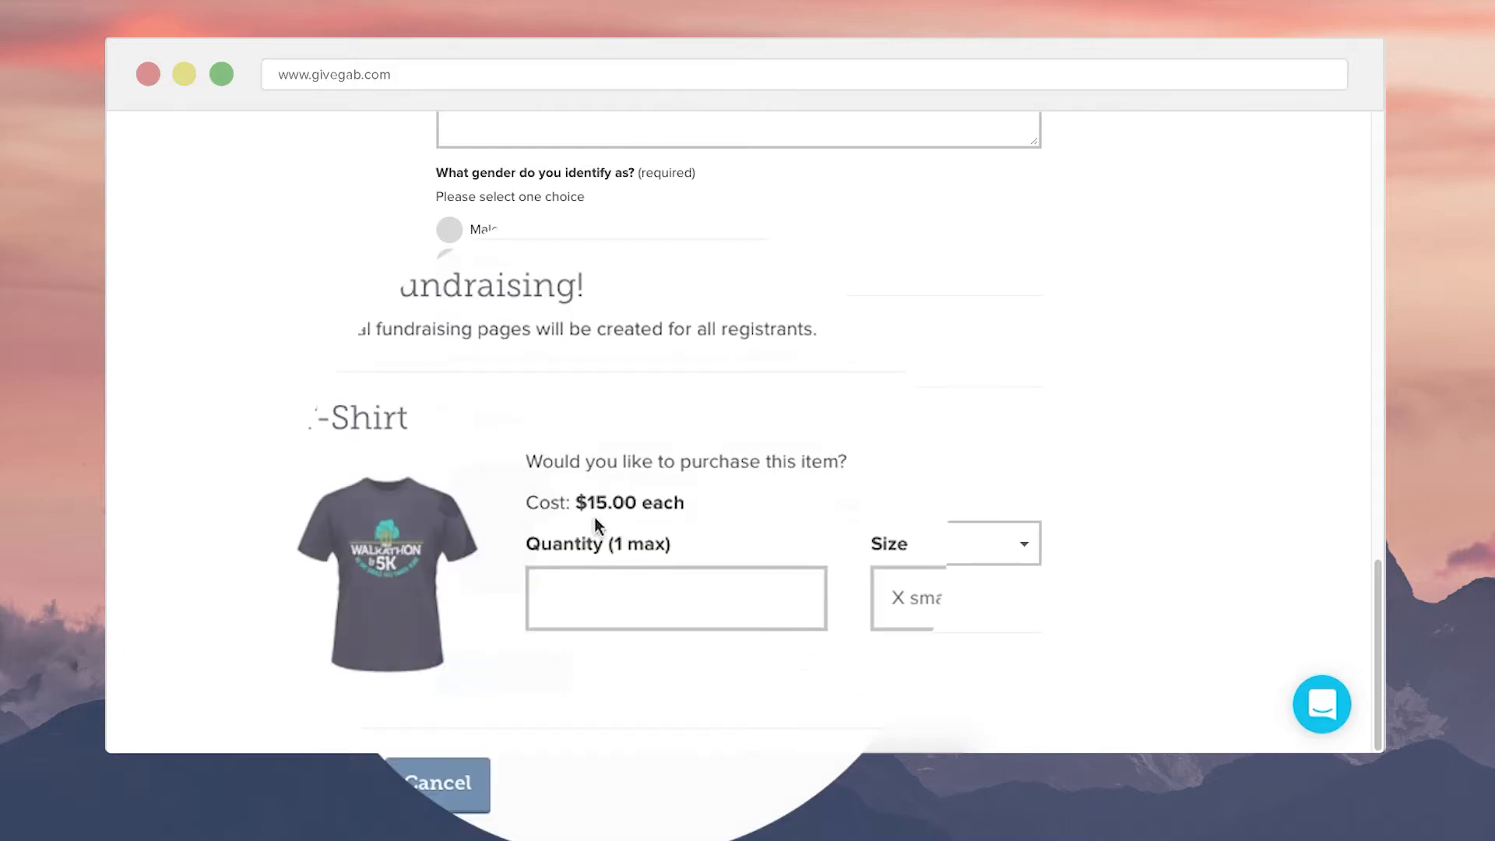
pyautogui.moveTo(655, 570)
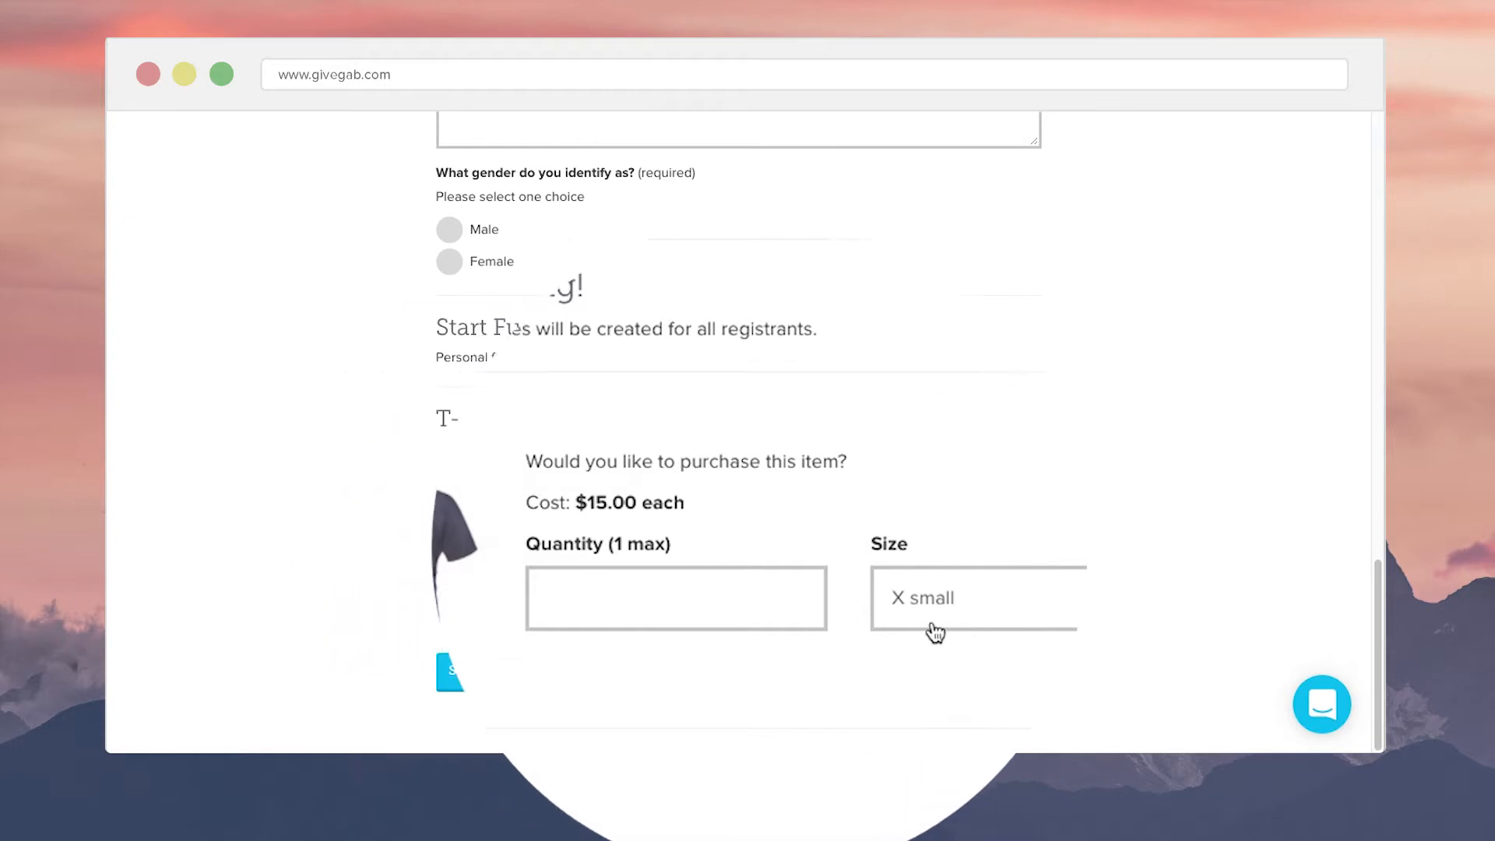
pyautogui.click(972, 598)
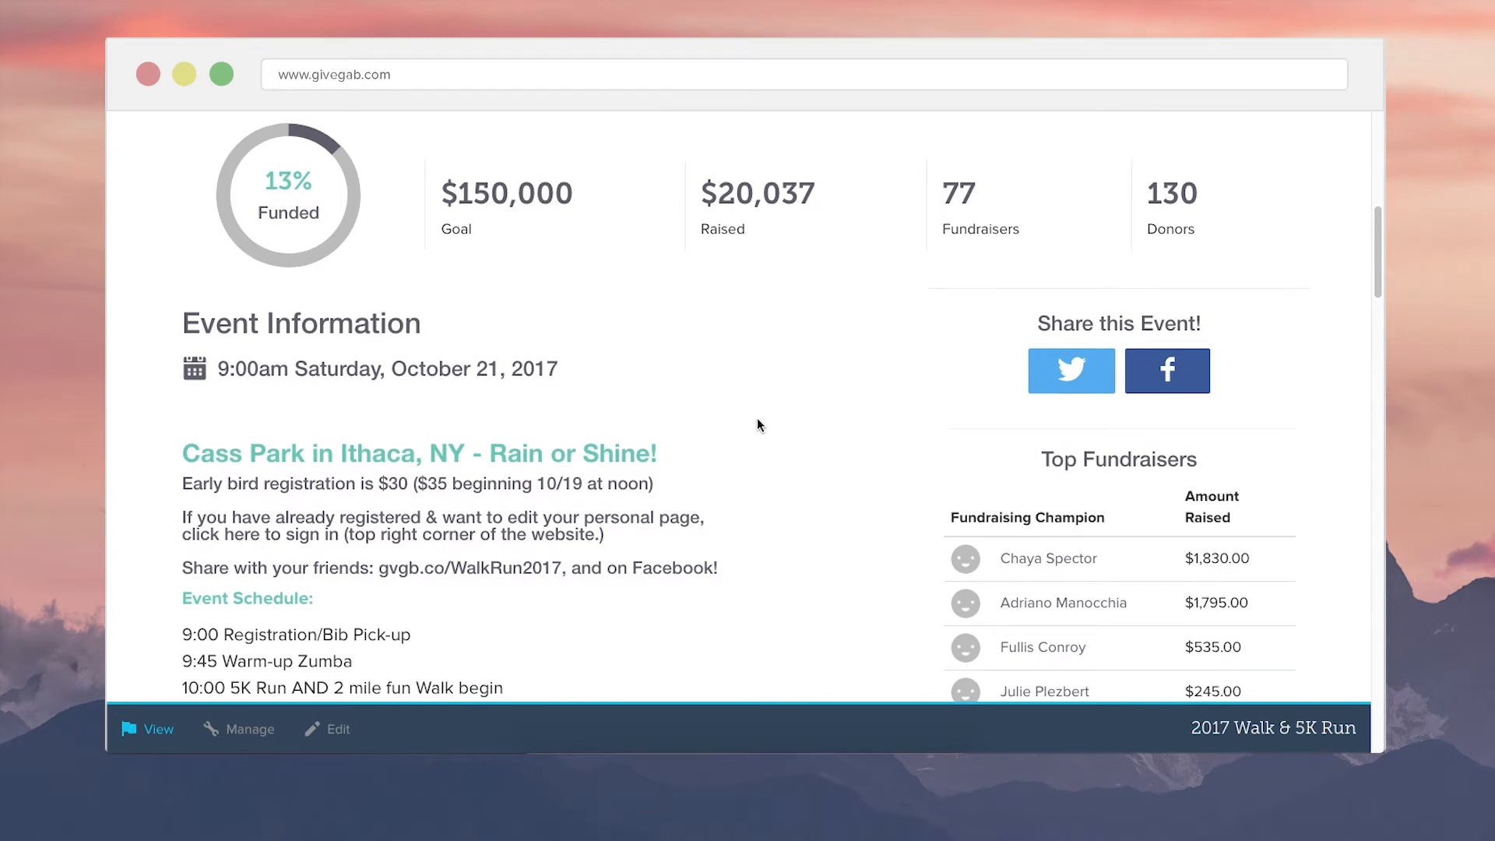
pyautogui.moveTo(969, 262)
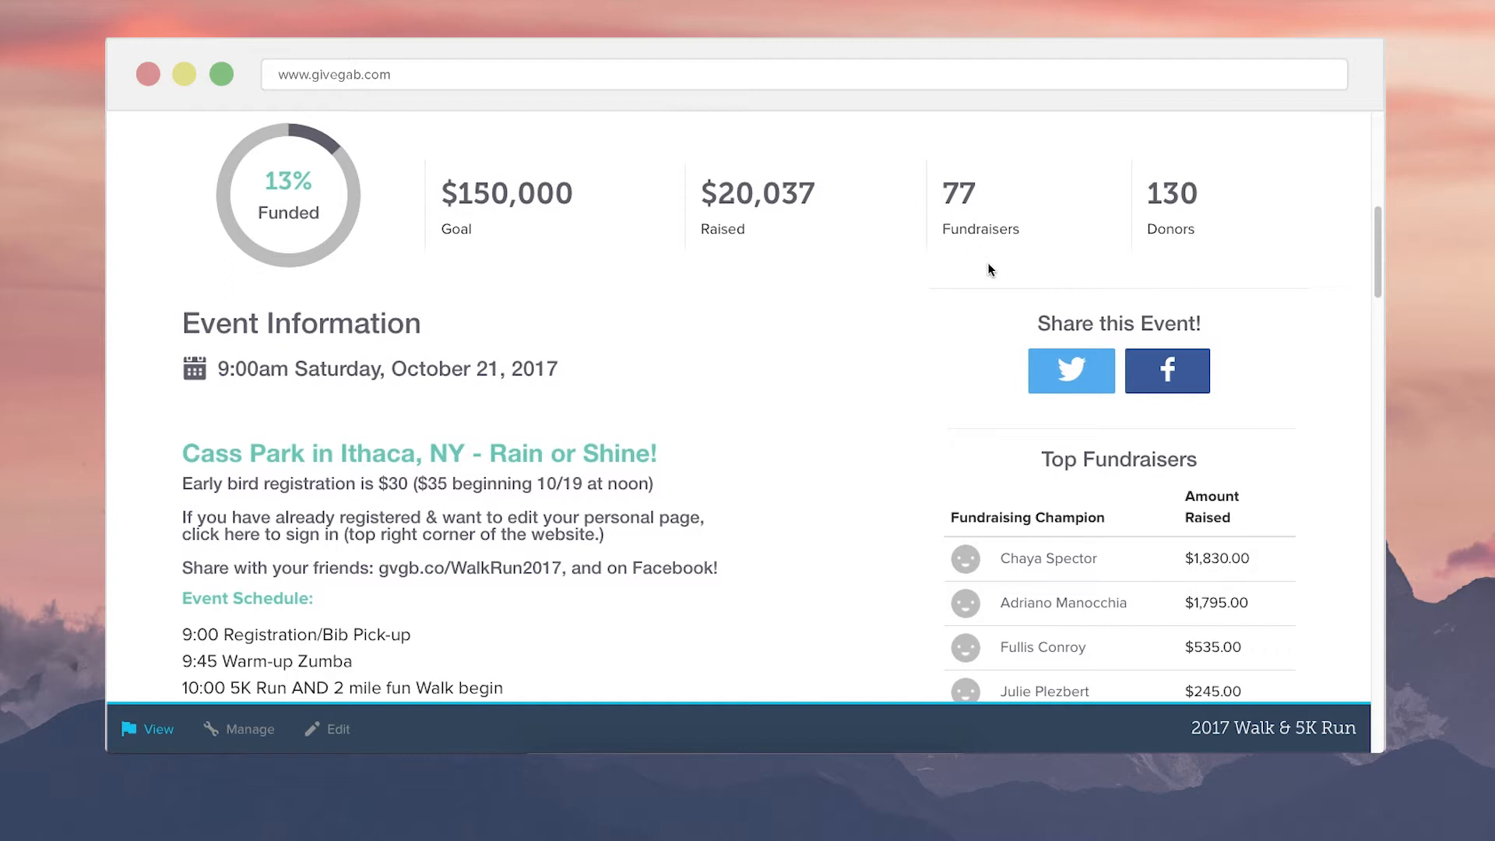
pyautogui.moveTo(1225, 233)
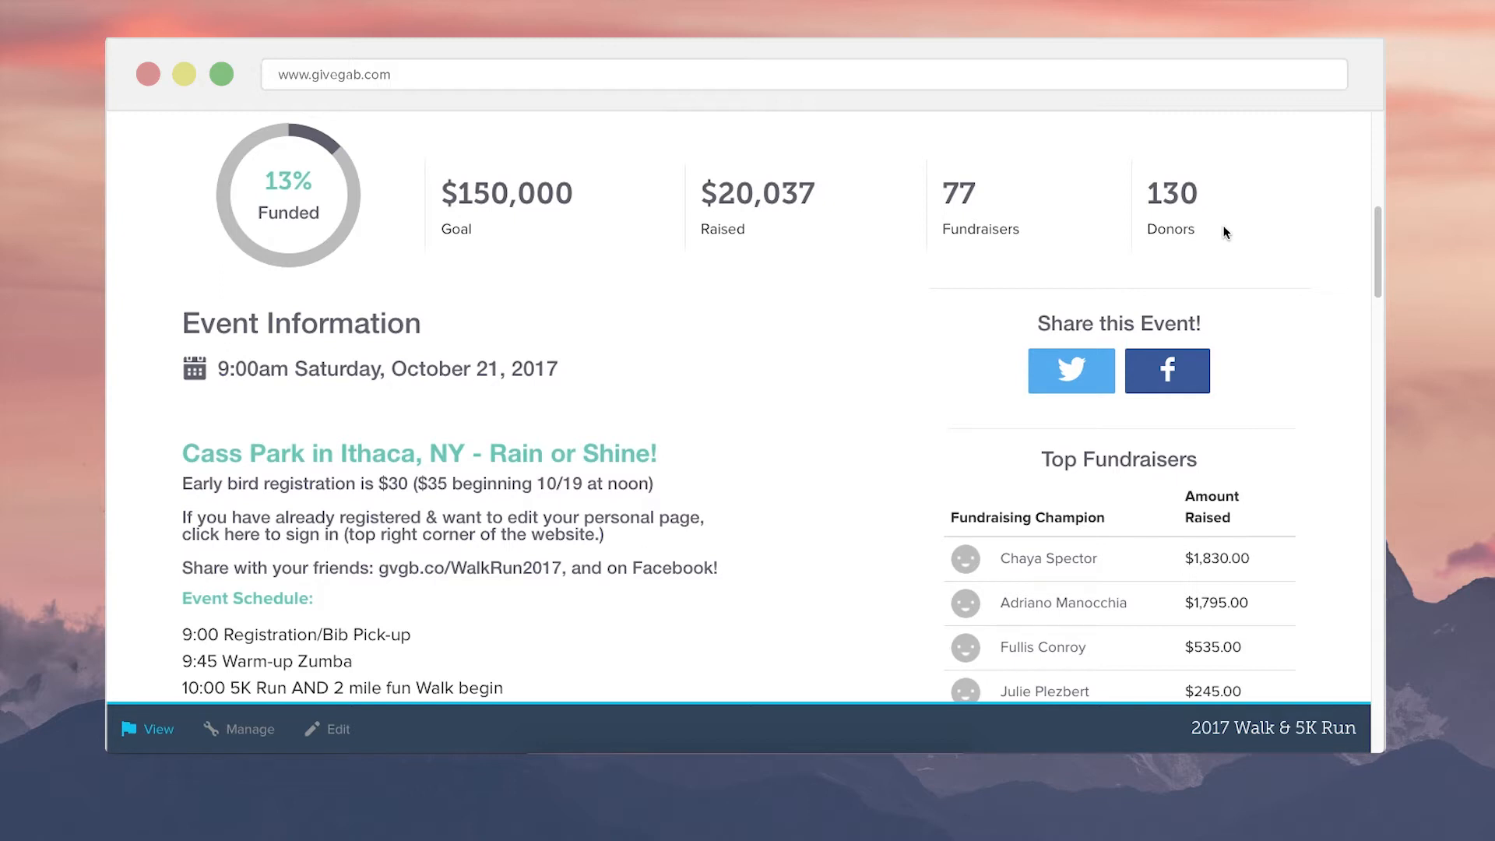
# - Scroll the event page to the schedule, course, meet-up details and Top Fundraisers list
pyautogui.scroll(-3)
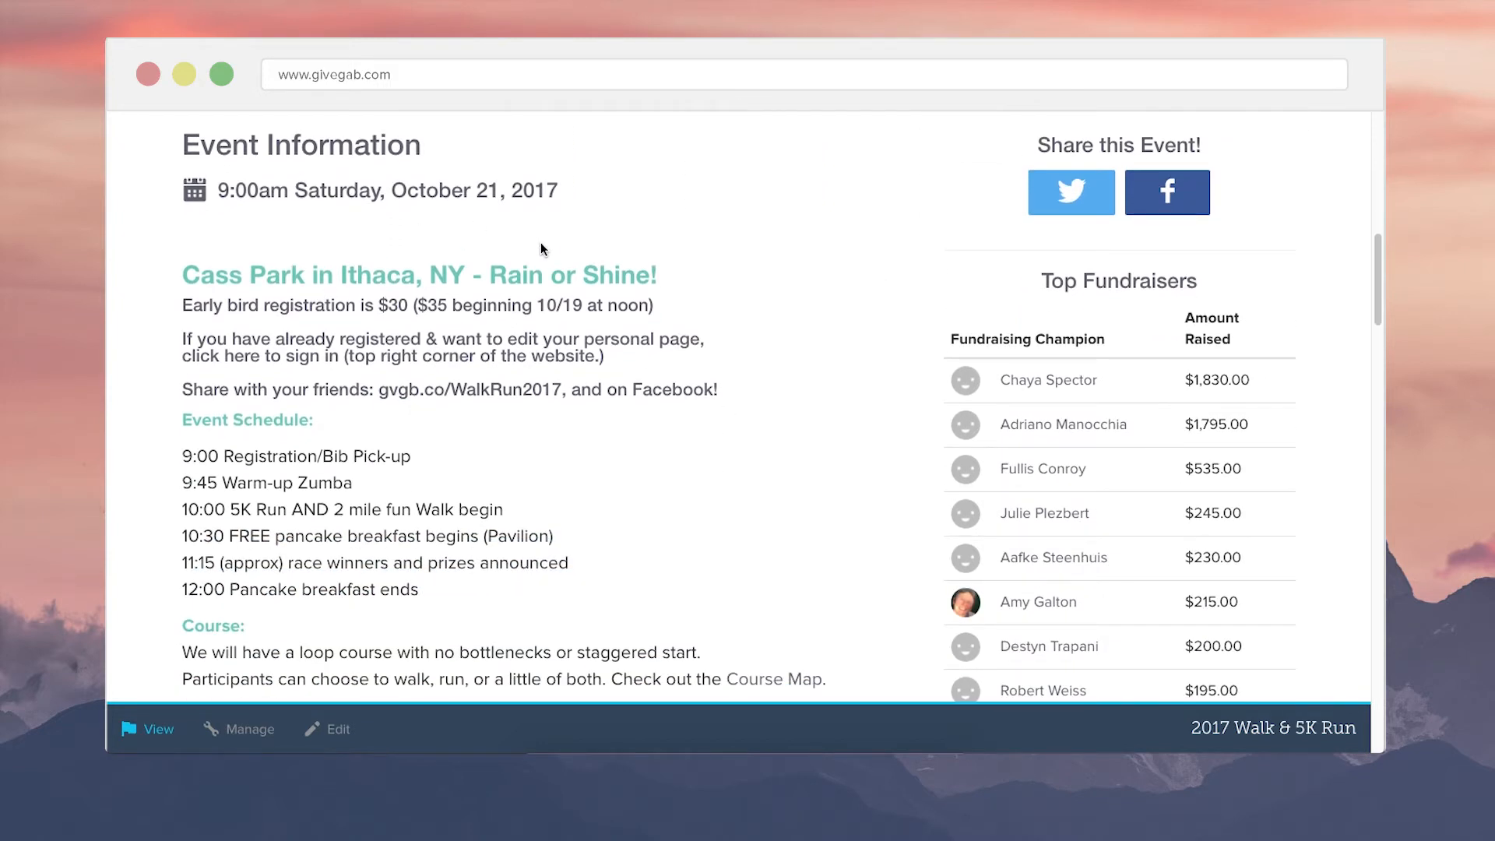
pyautogui.scroll(-3)
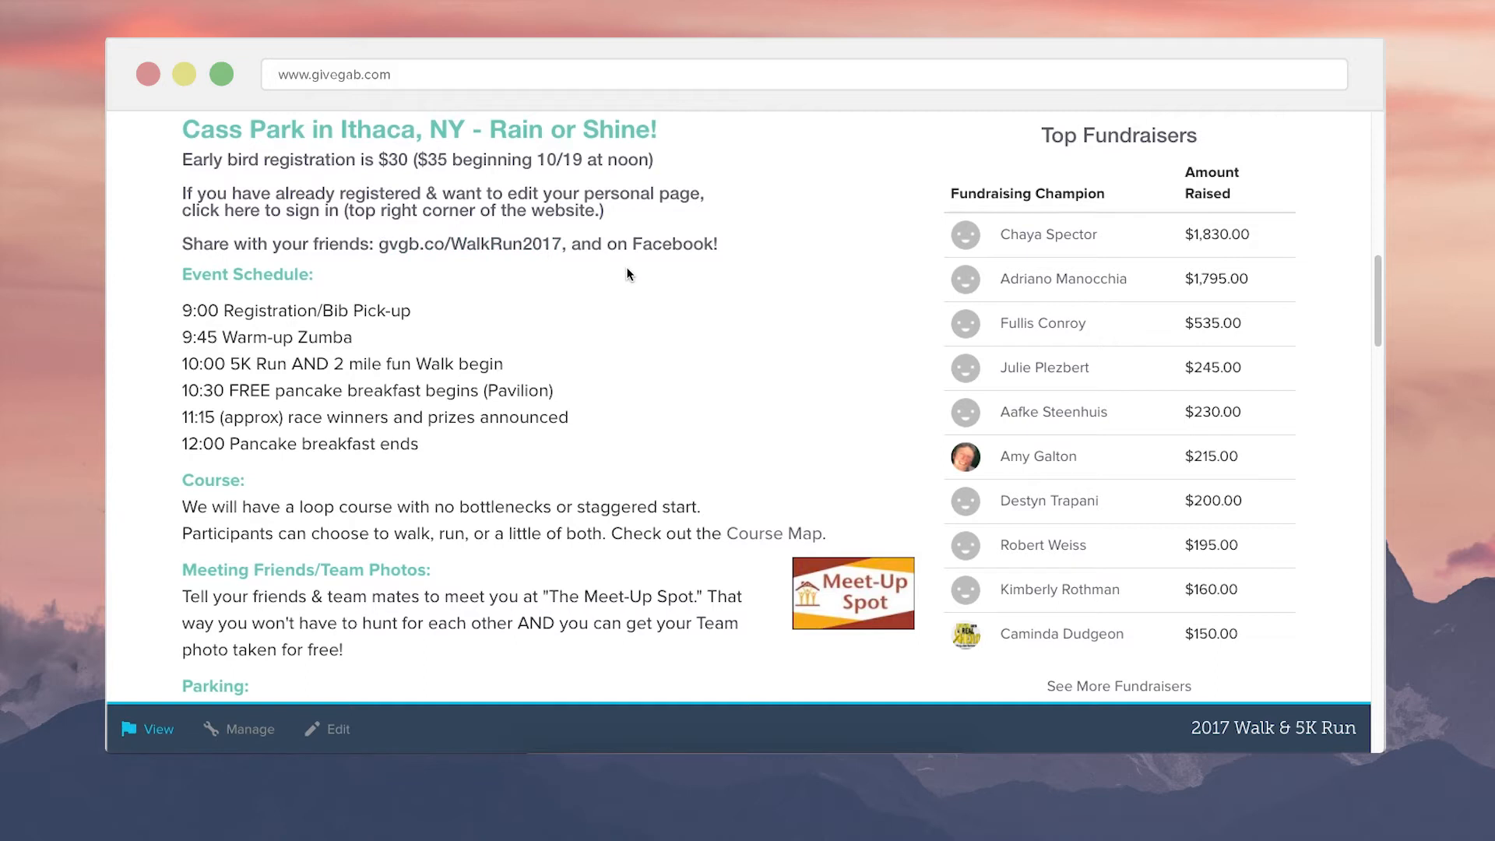
pyautogui.scroll(-3)
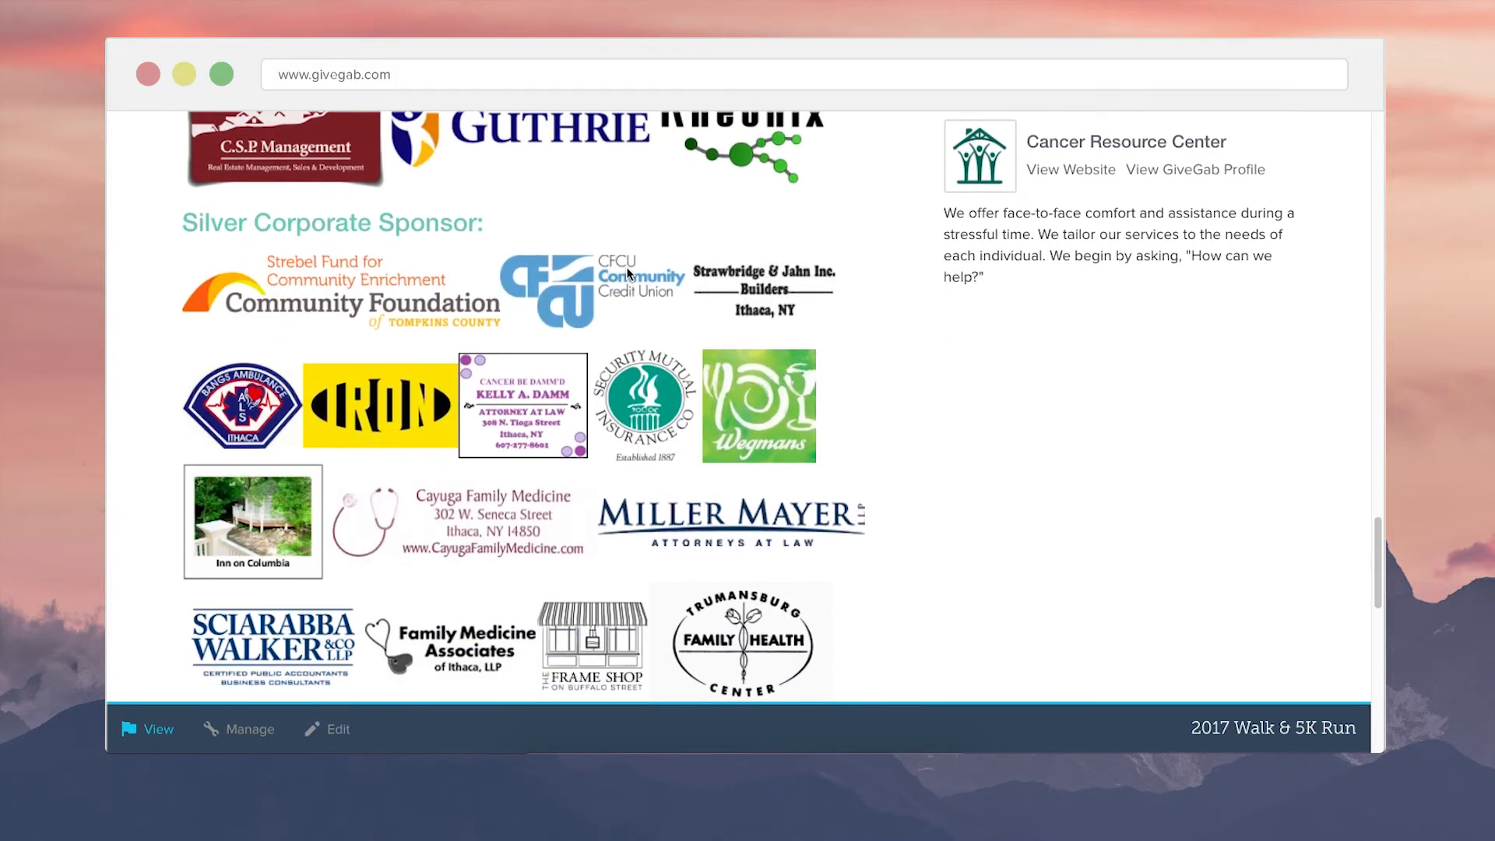
pyautogui.scroll(-3)
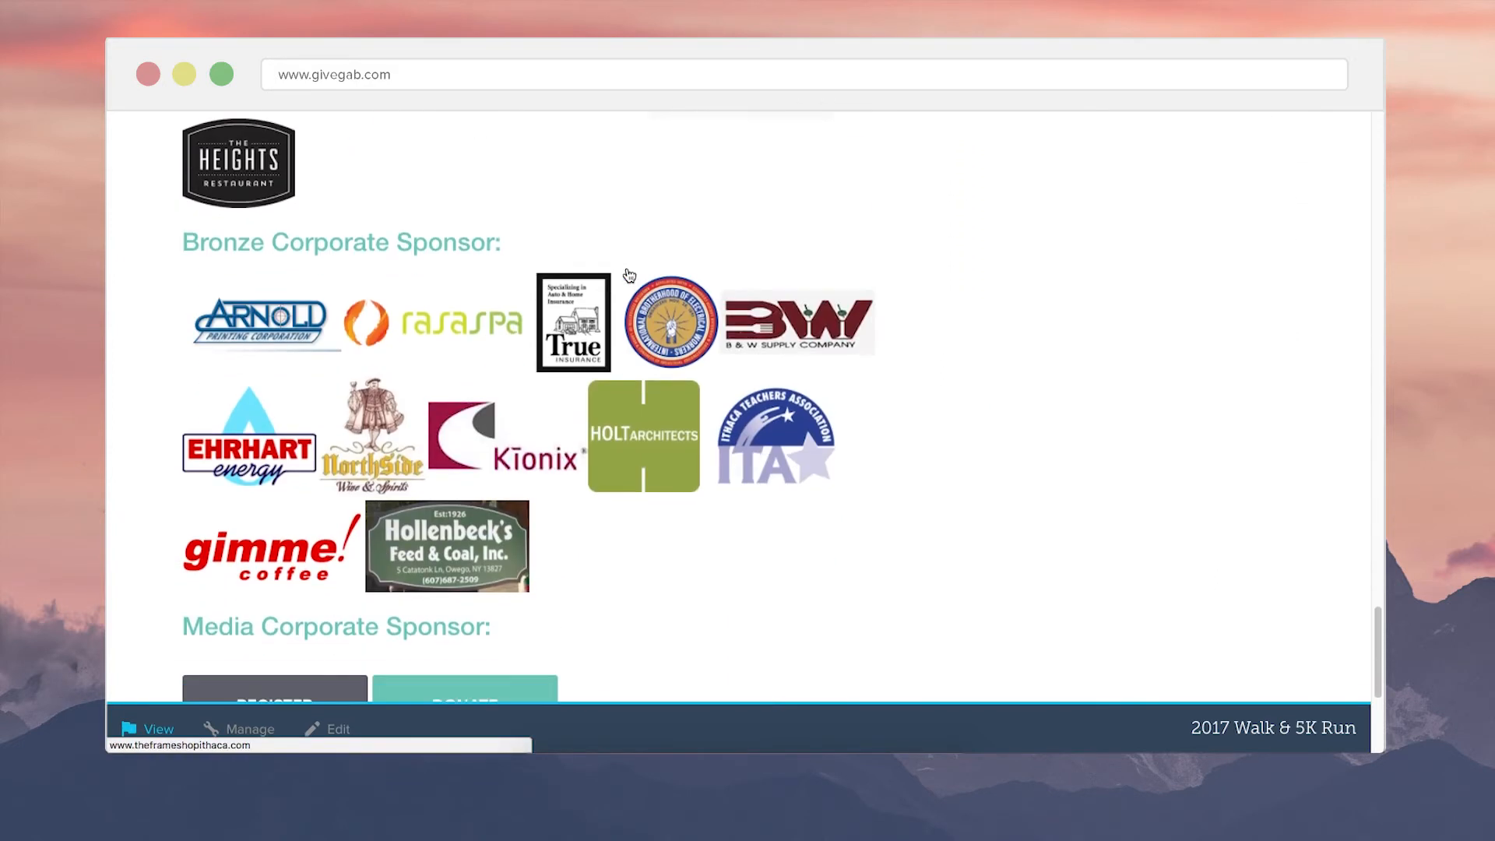
pyautogui.scroll(-3)
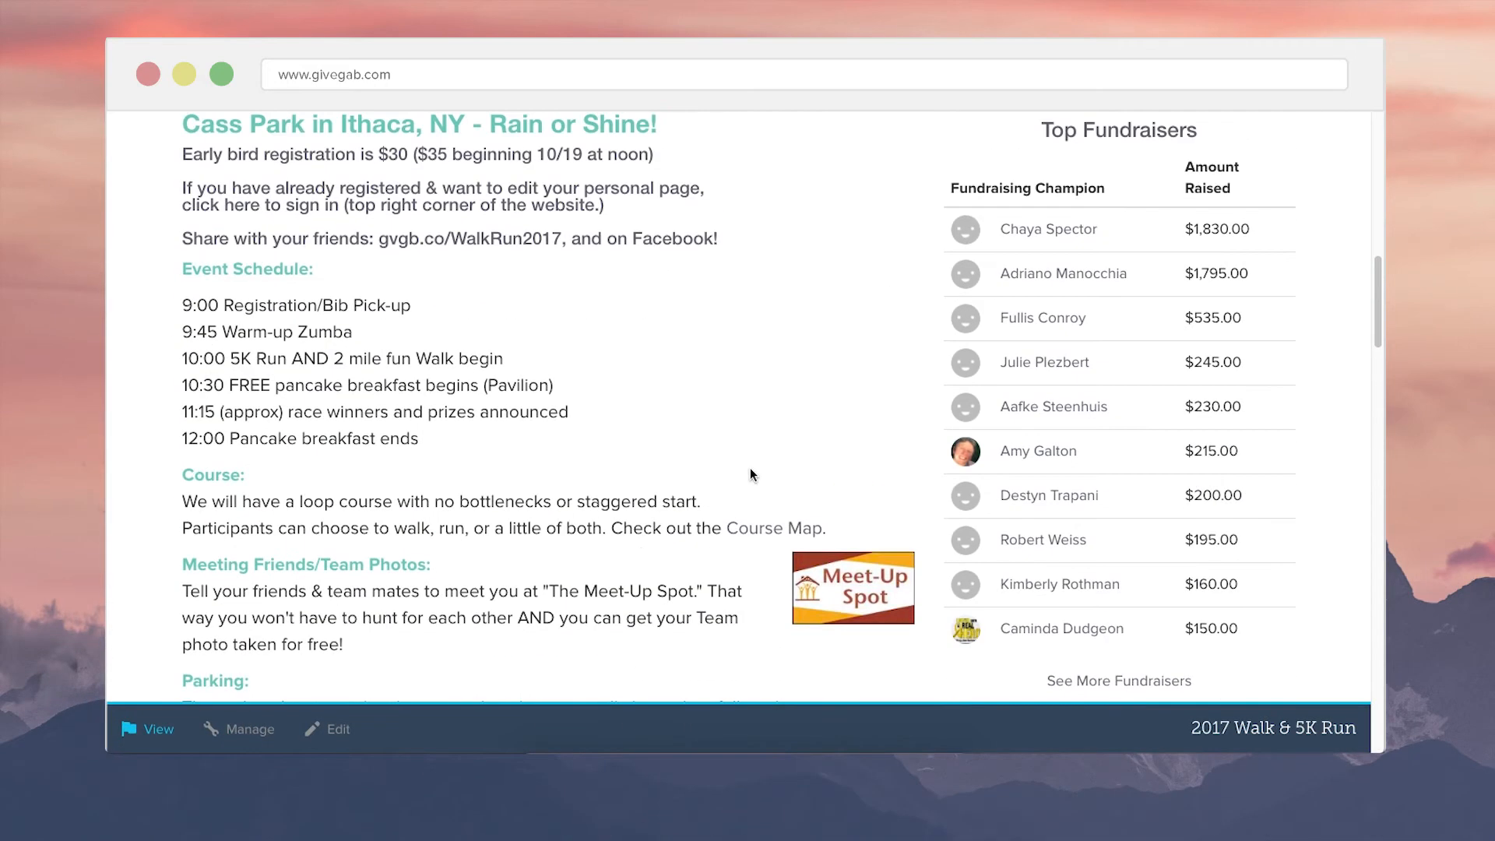
# - Scroll down to the Top Fundraising Teams table, then back toward the page header
pyautogui.scroll(-3)
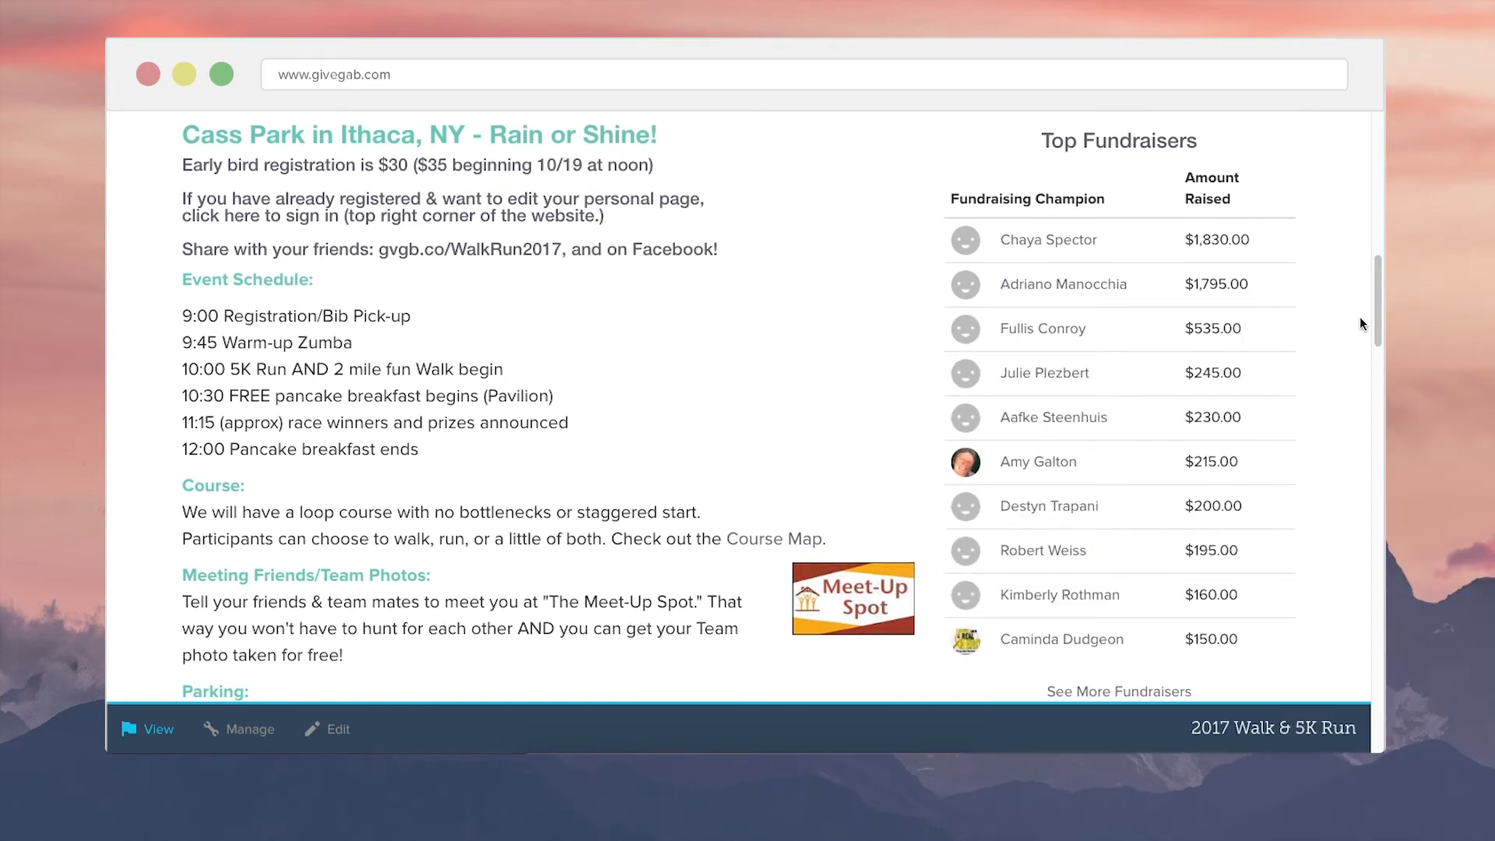
pyautogui.scroll(-3)
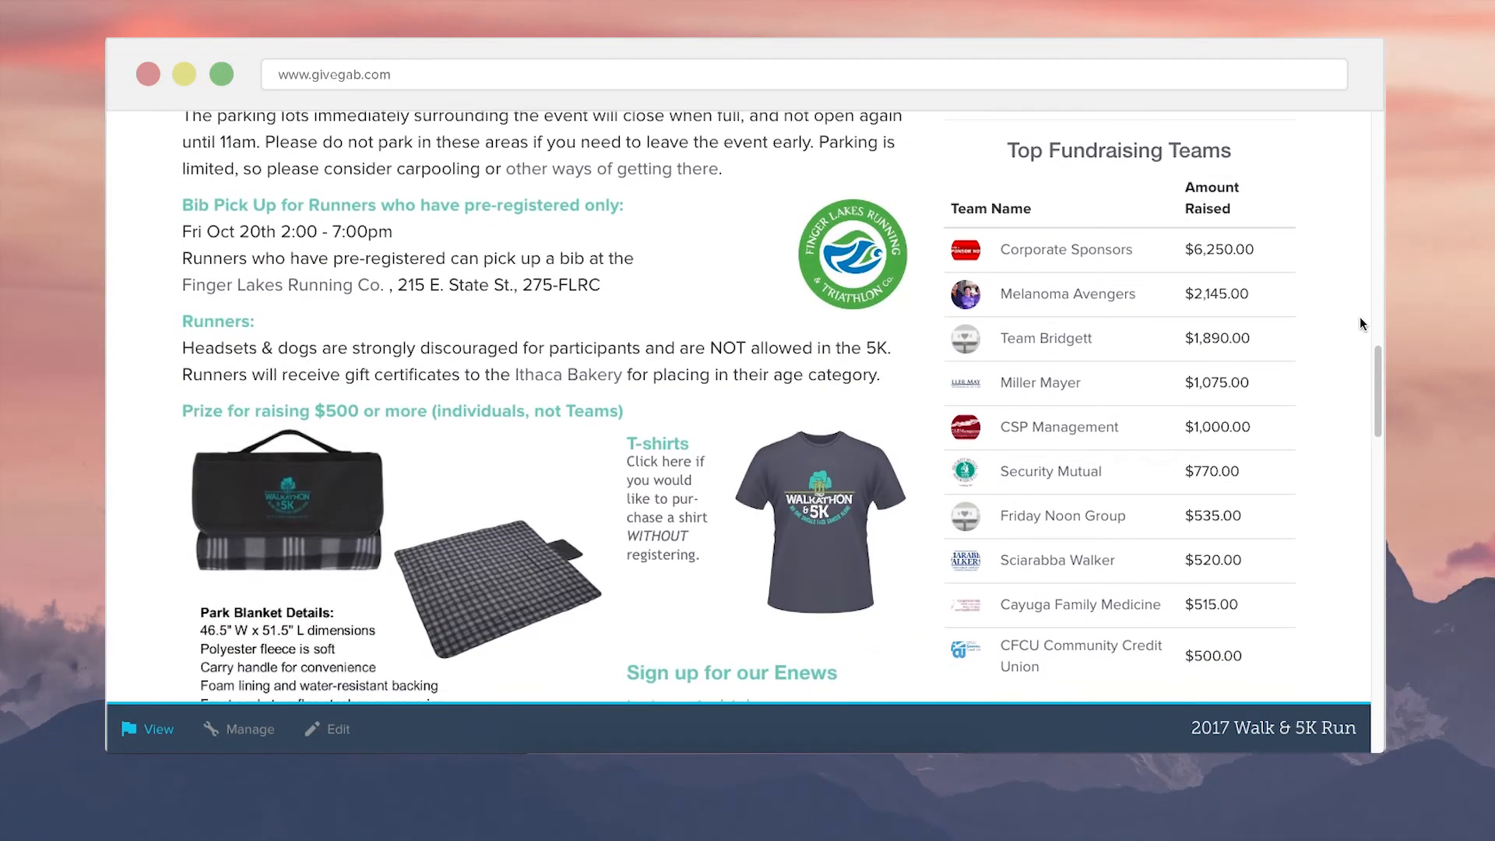
pyautogui.scroll(-3)
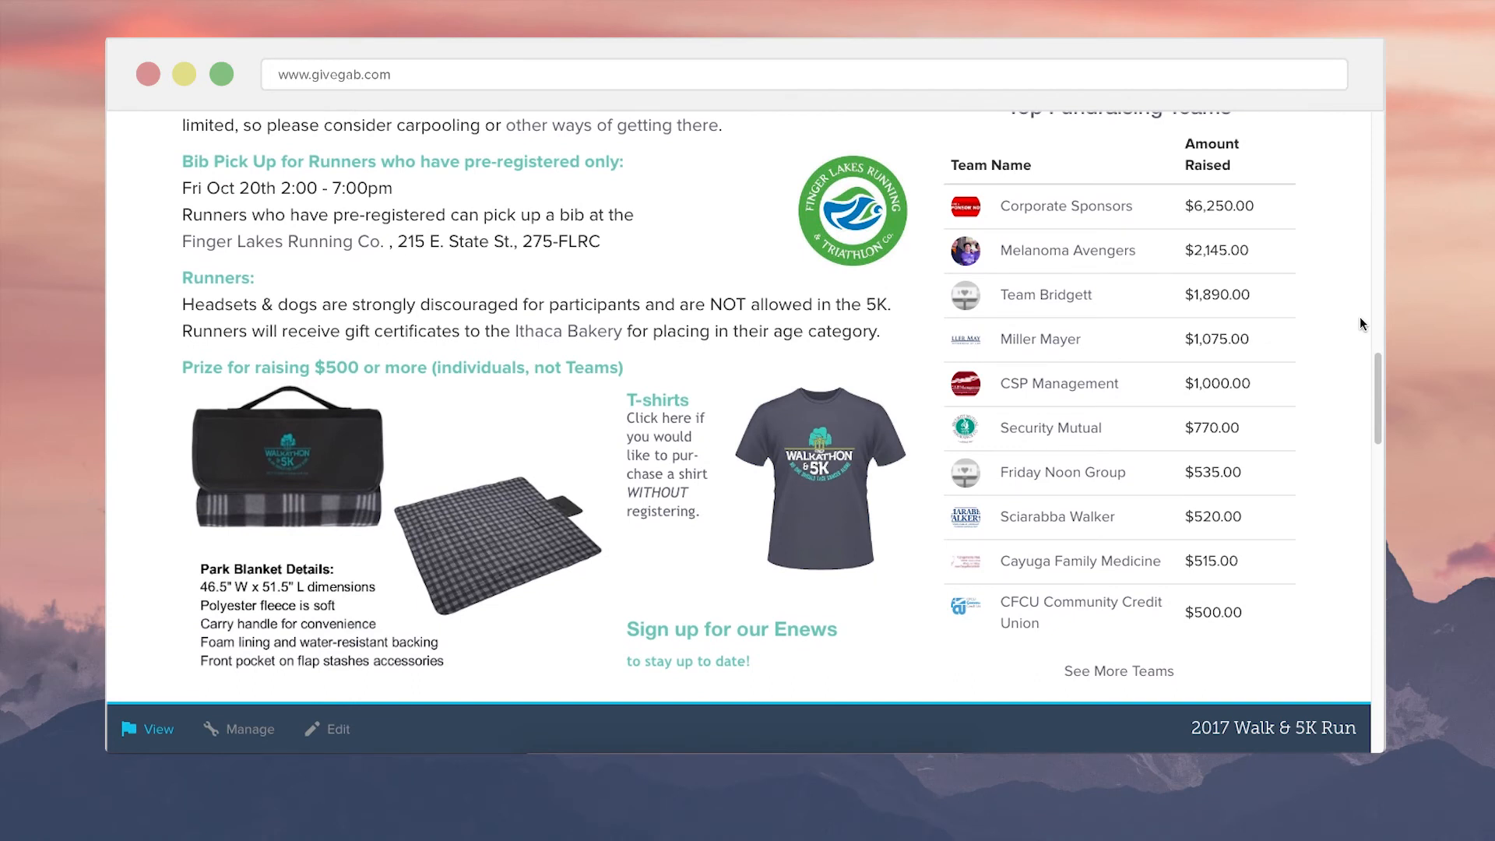
pyautogui.scroll(3)
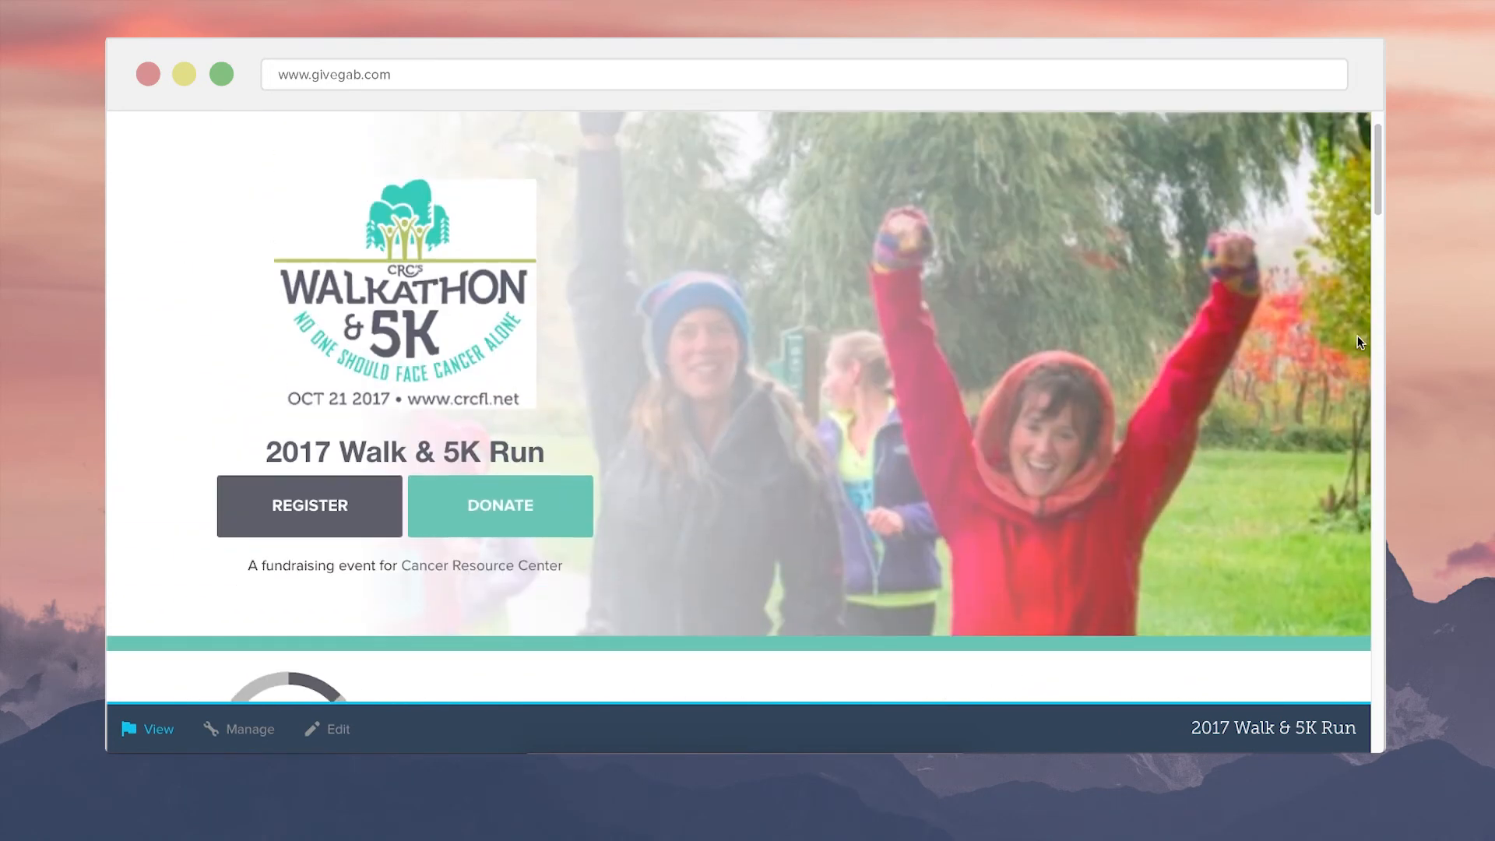